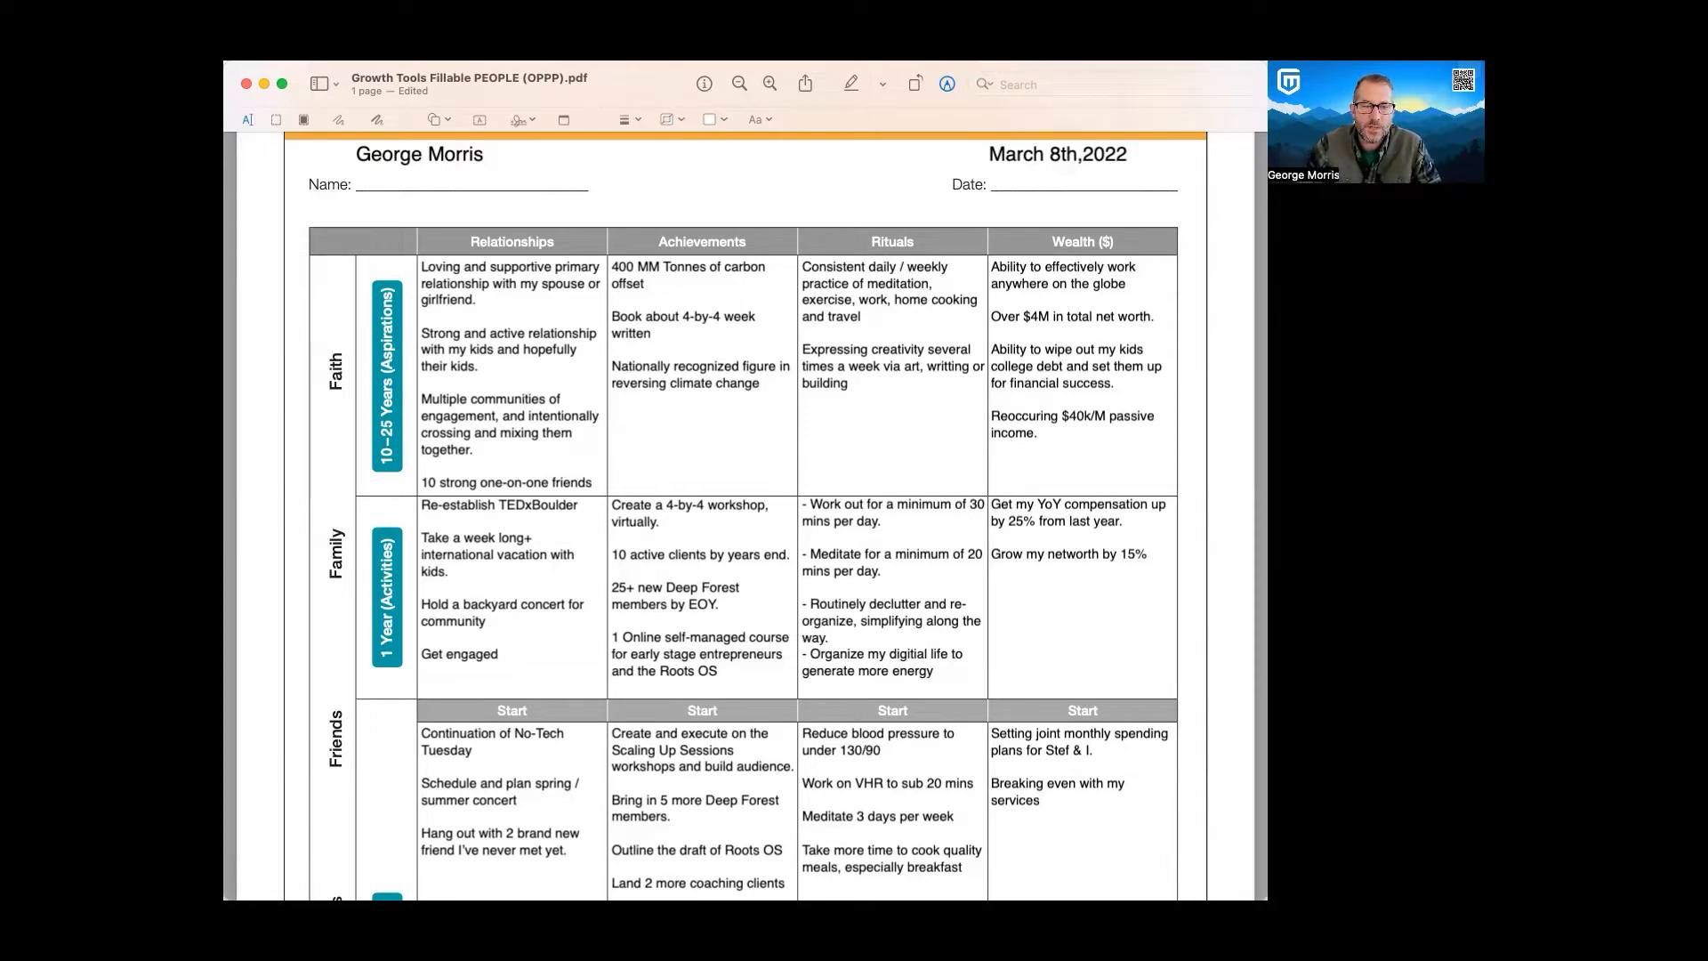
pyautogui.moveTo(622, 230)
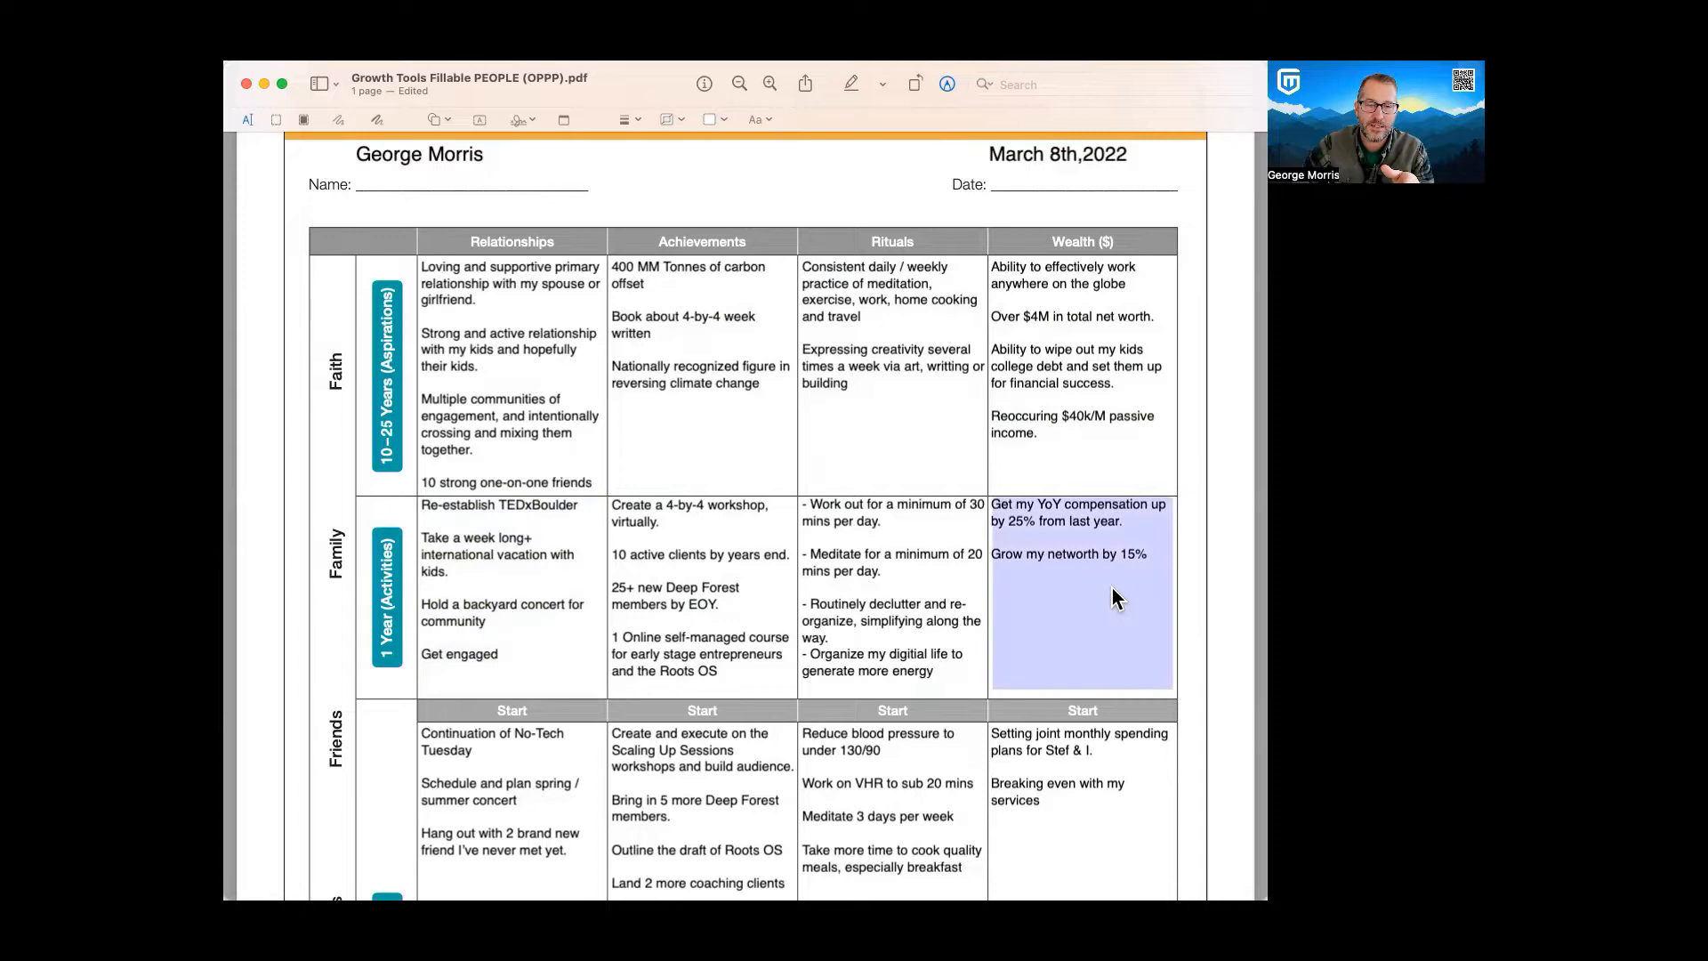
pyautogui.click(349, 304)
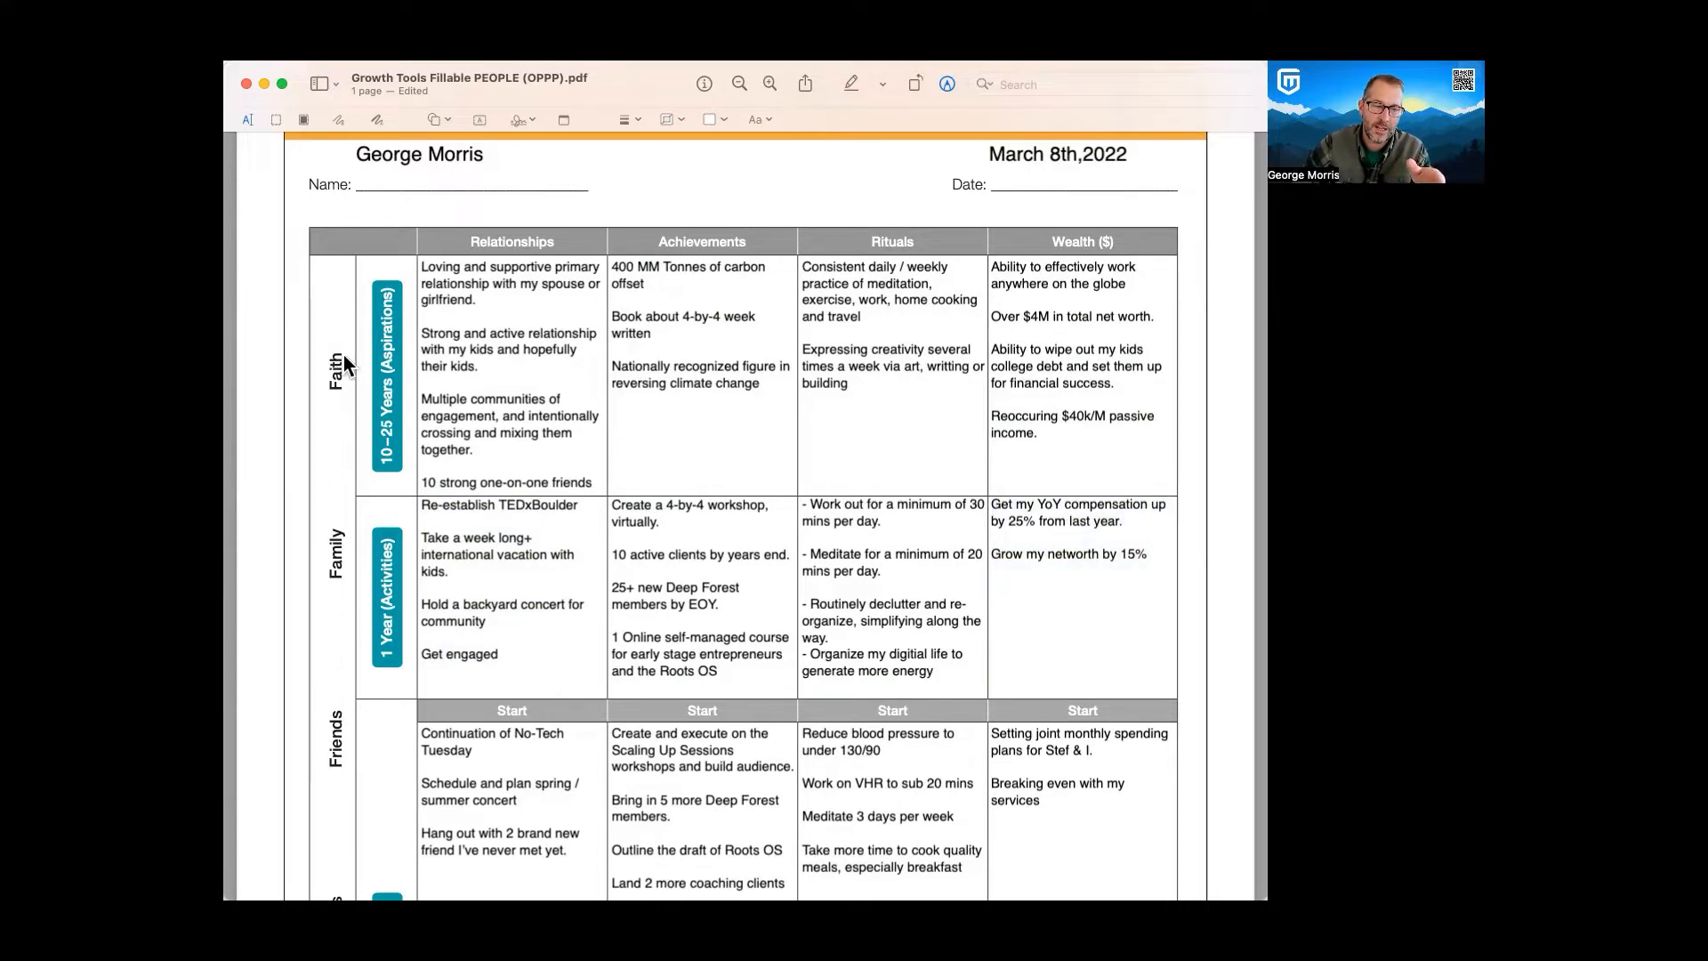
pyautogui.moveTo(337, 350)
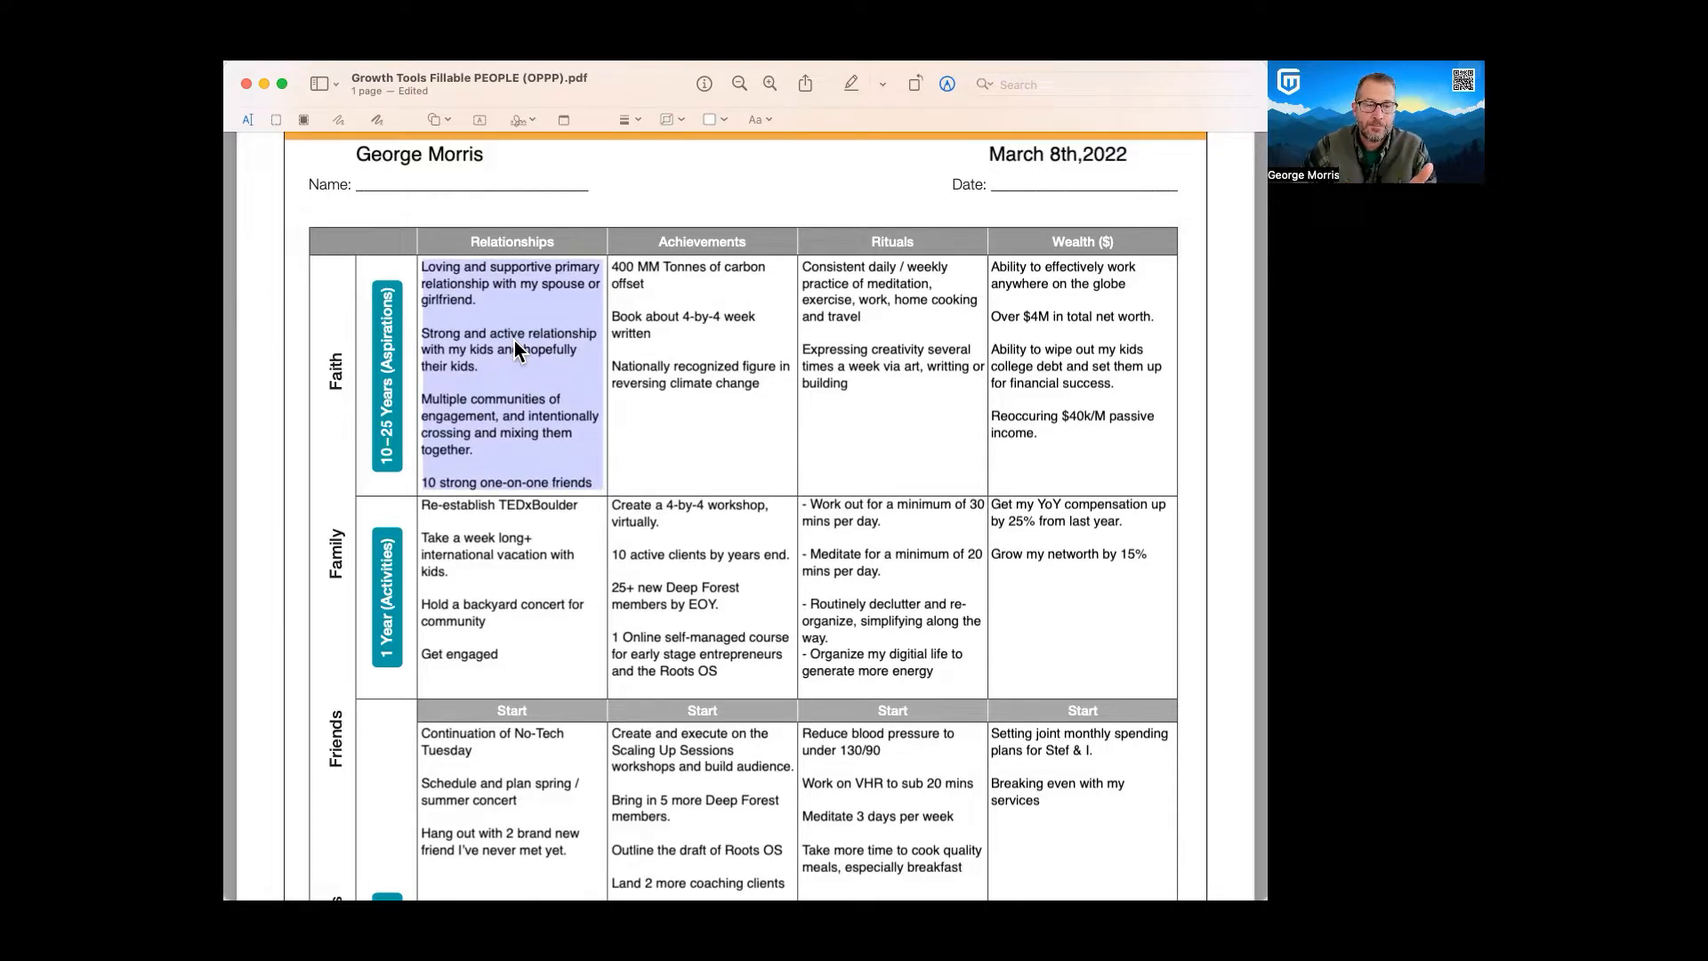
pyautogui.click(891, 375)
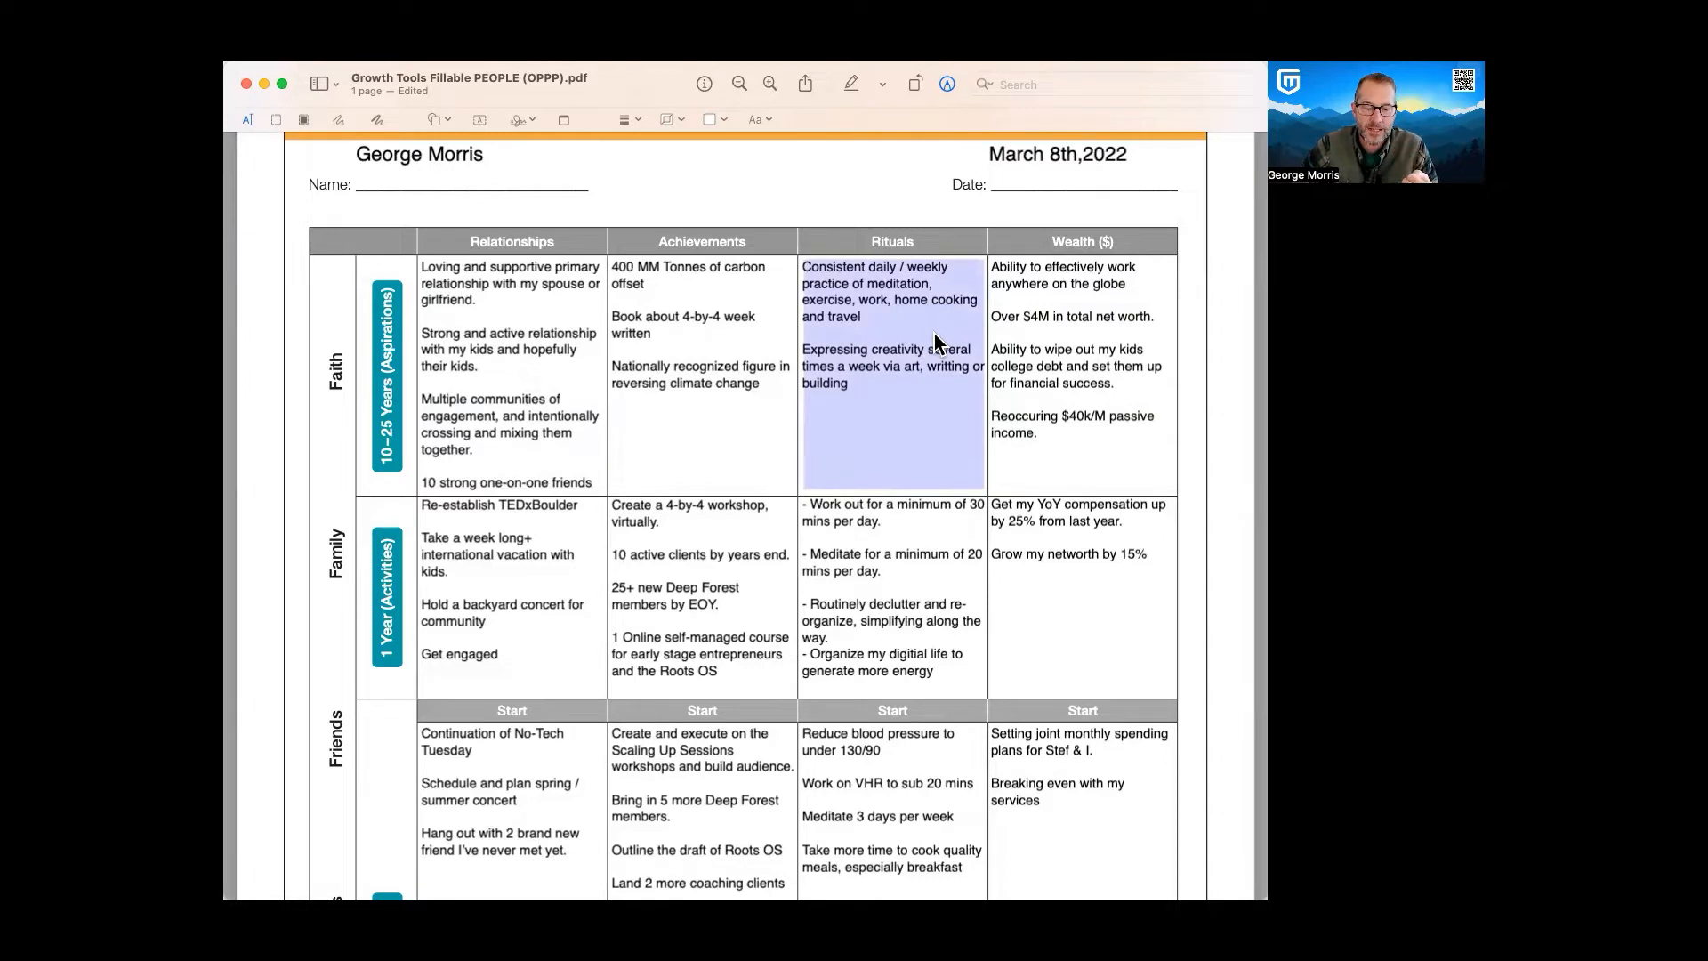
pyautogui.click(512, 309)
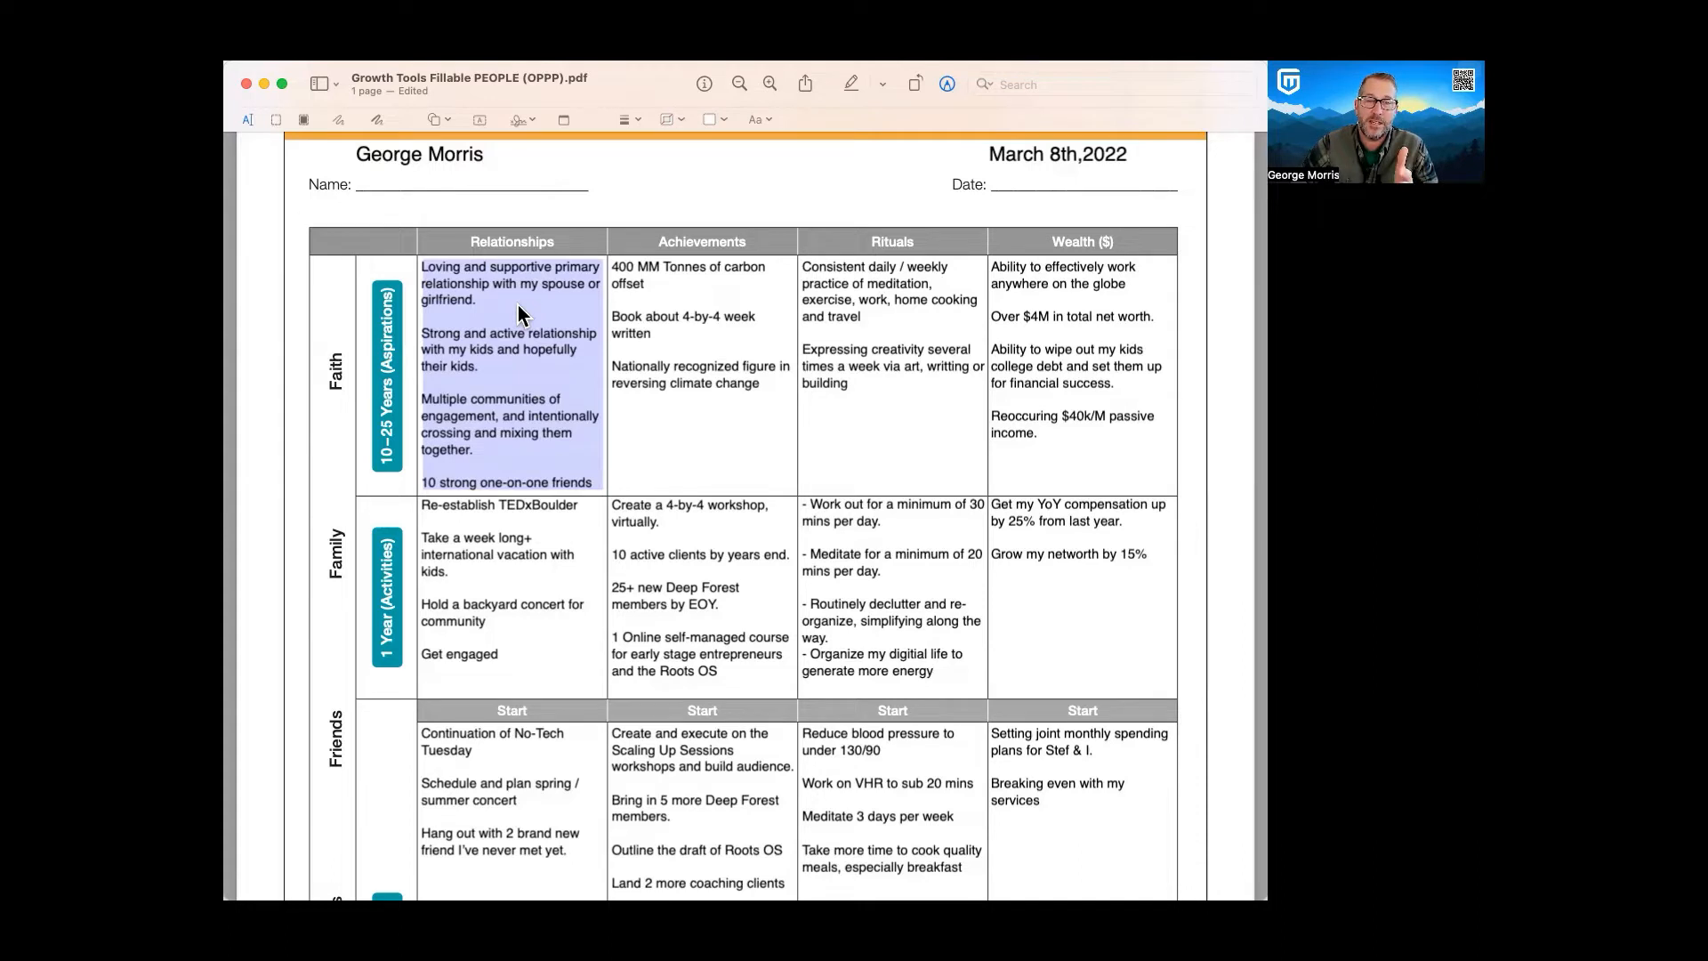
pyautogui.moveTo(585, 352)
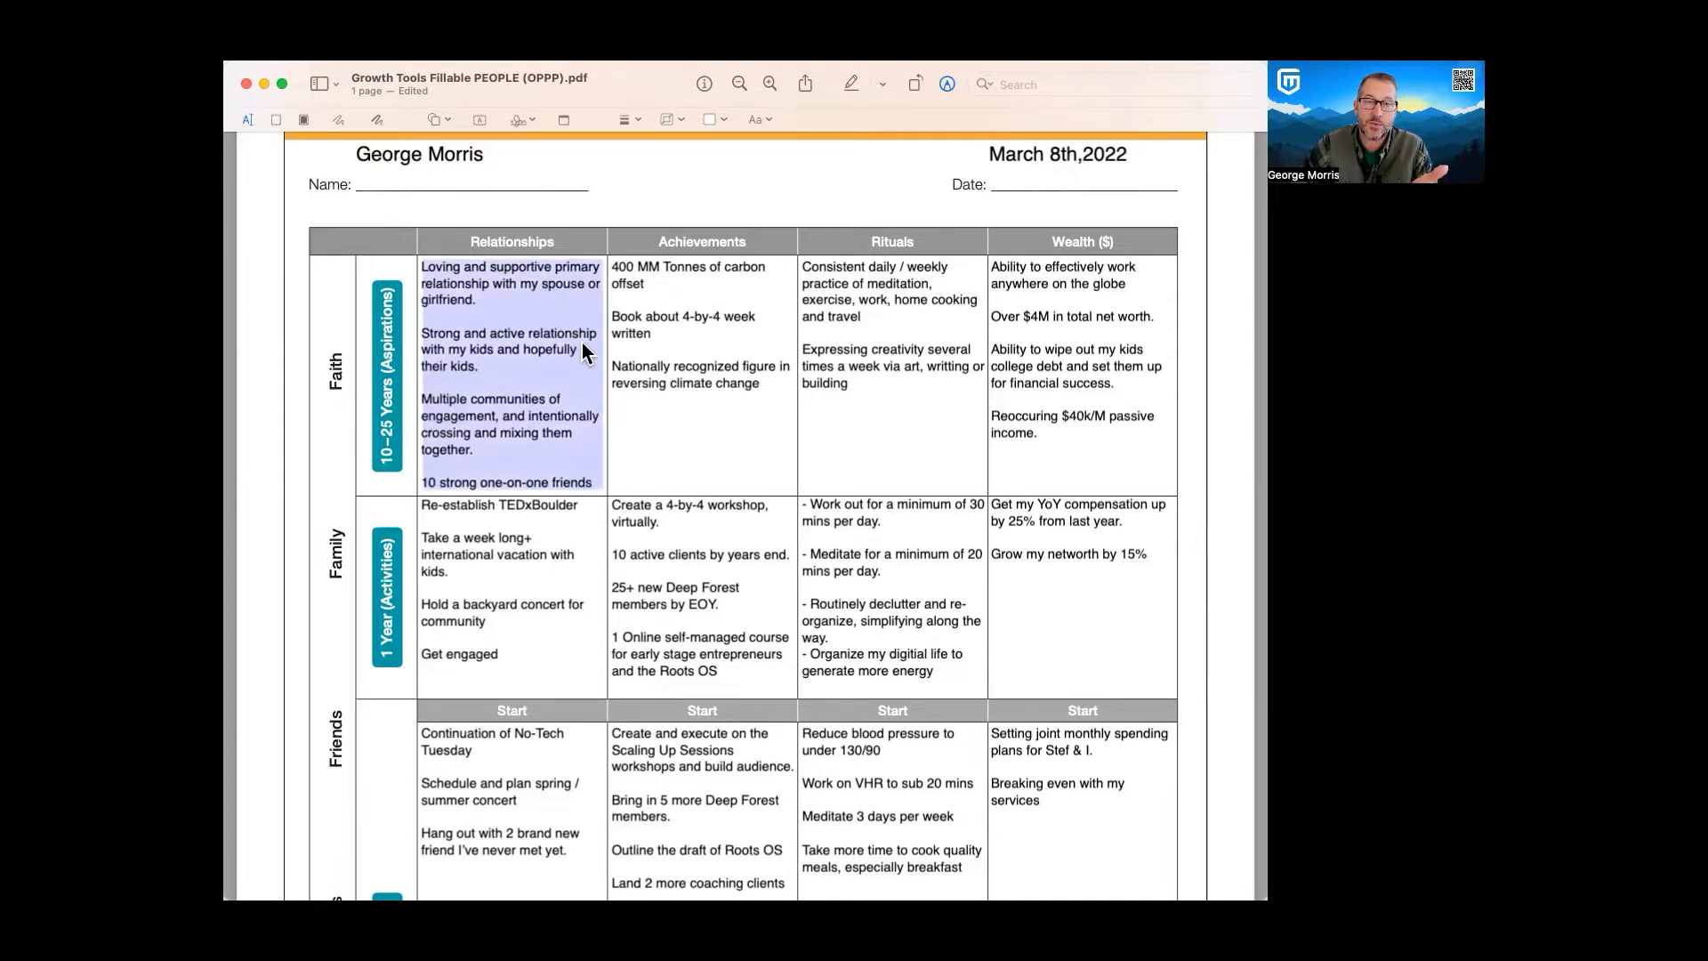
pyautogui.scroll(-3)
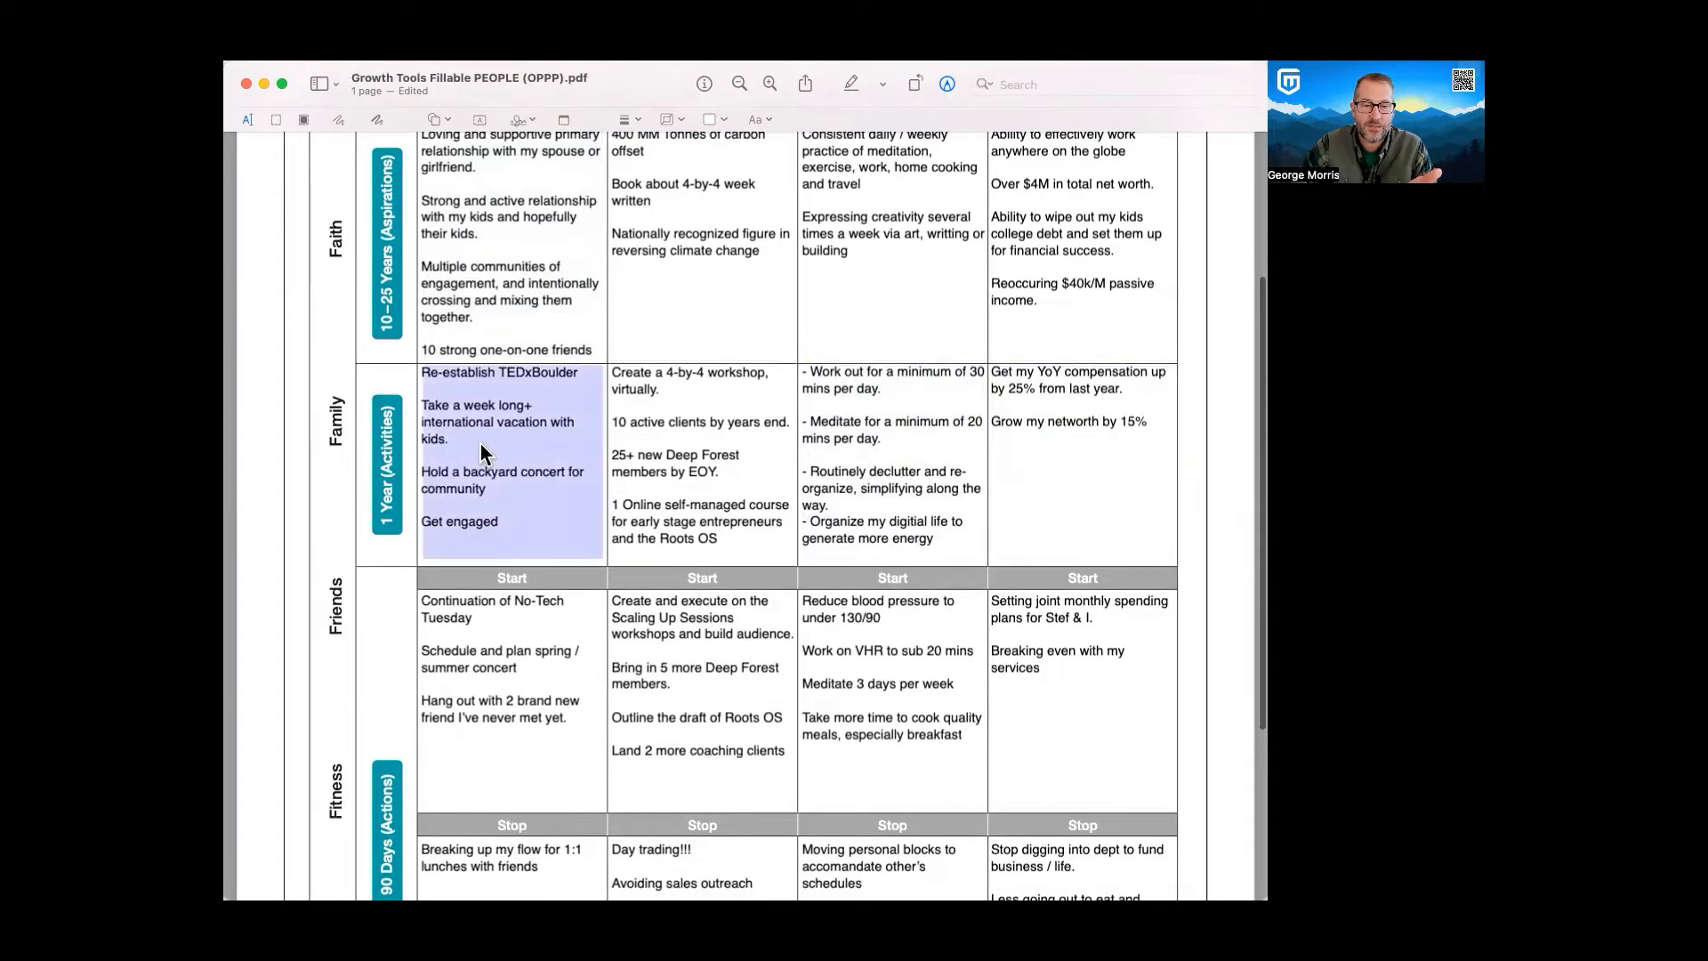
pyautogui.click(1078, 457)
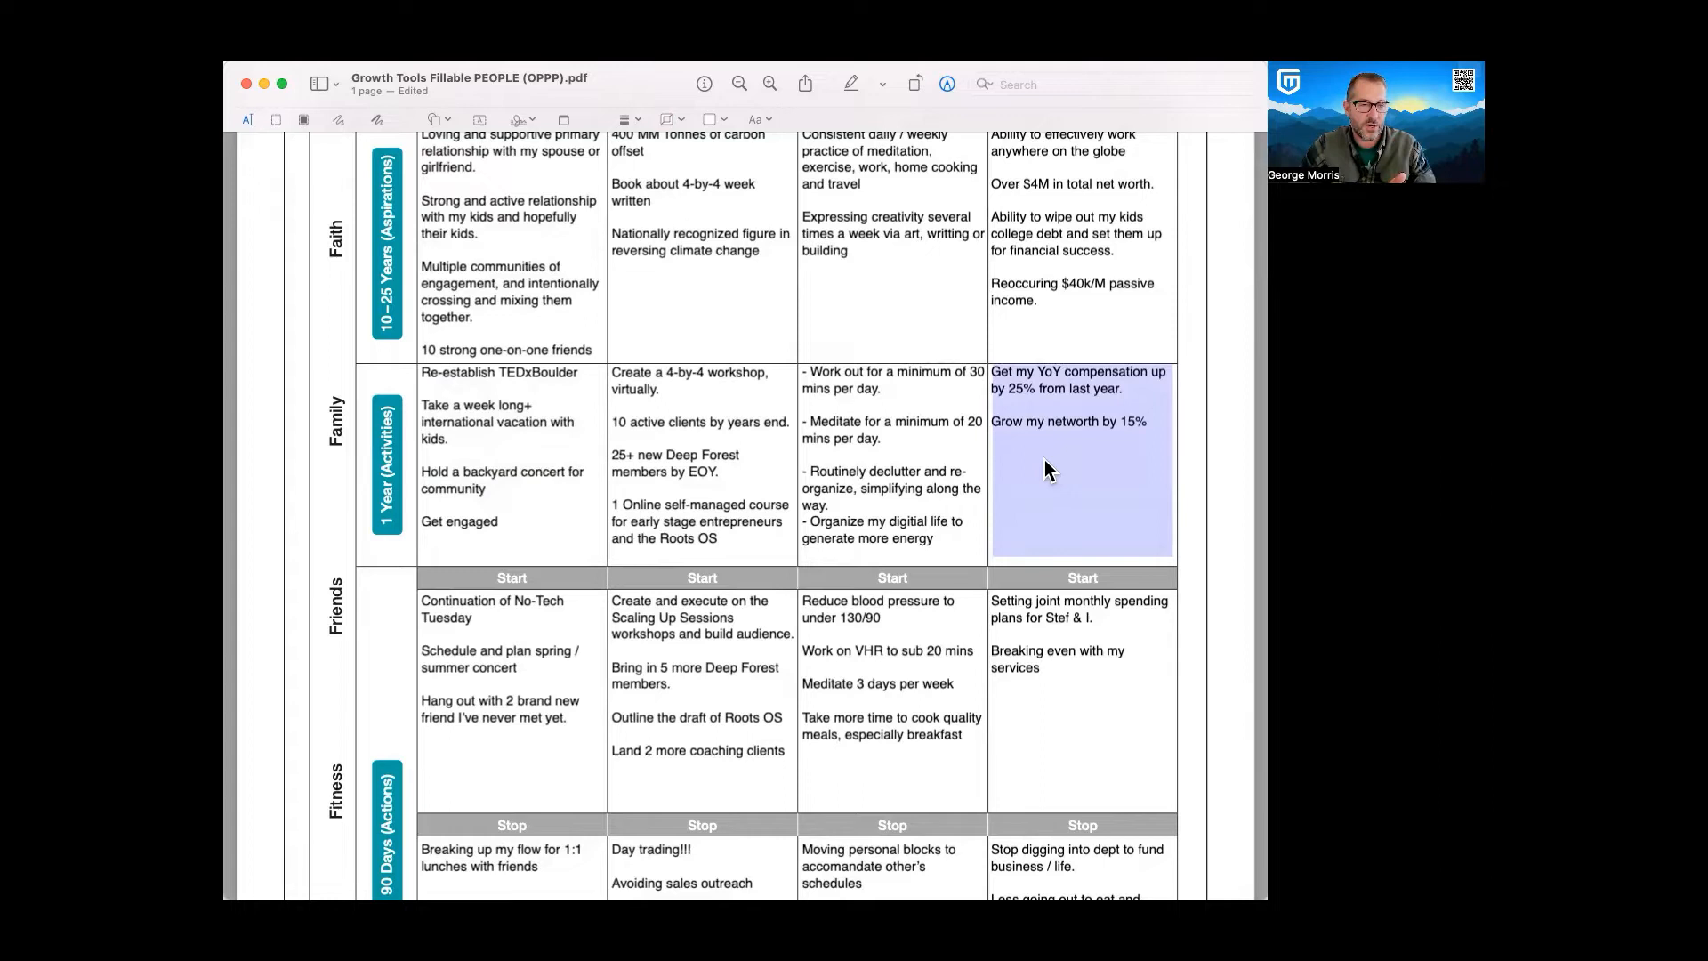
pyautogui.scroll(-3)
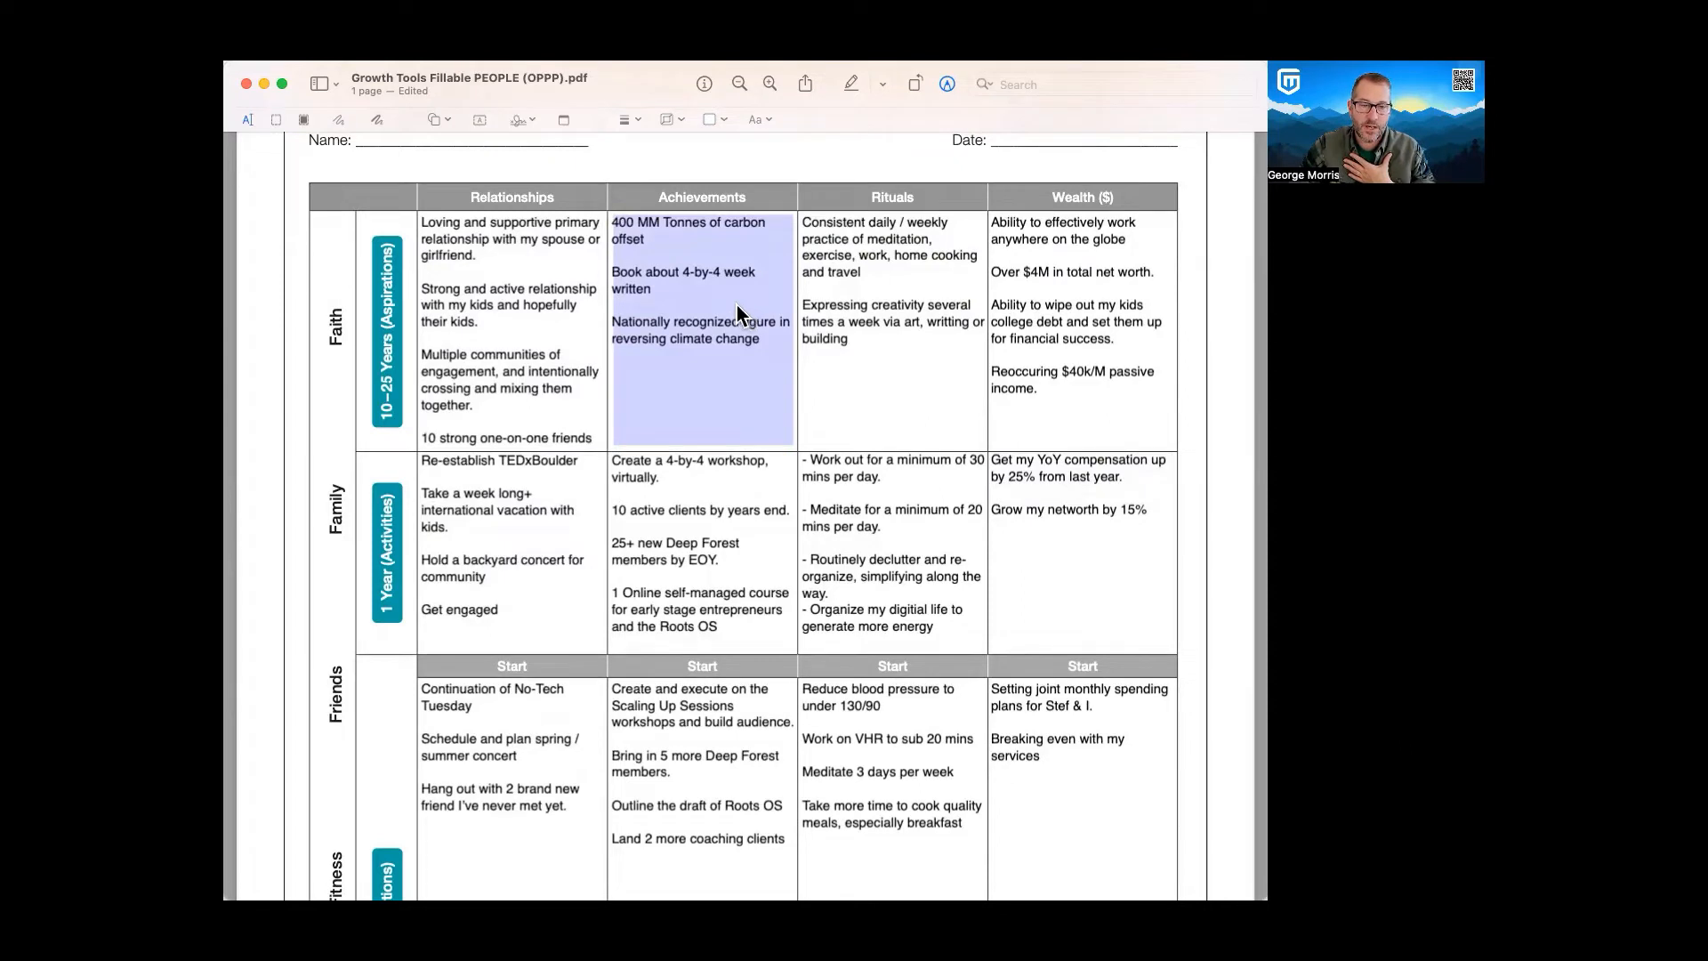
pyautogui.moveTo(737, 288)
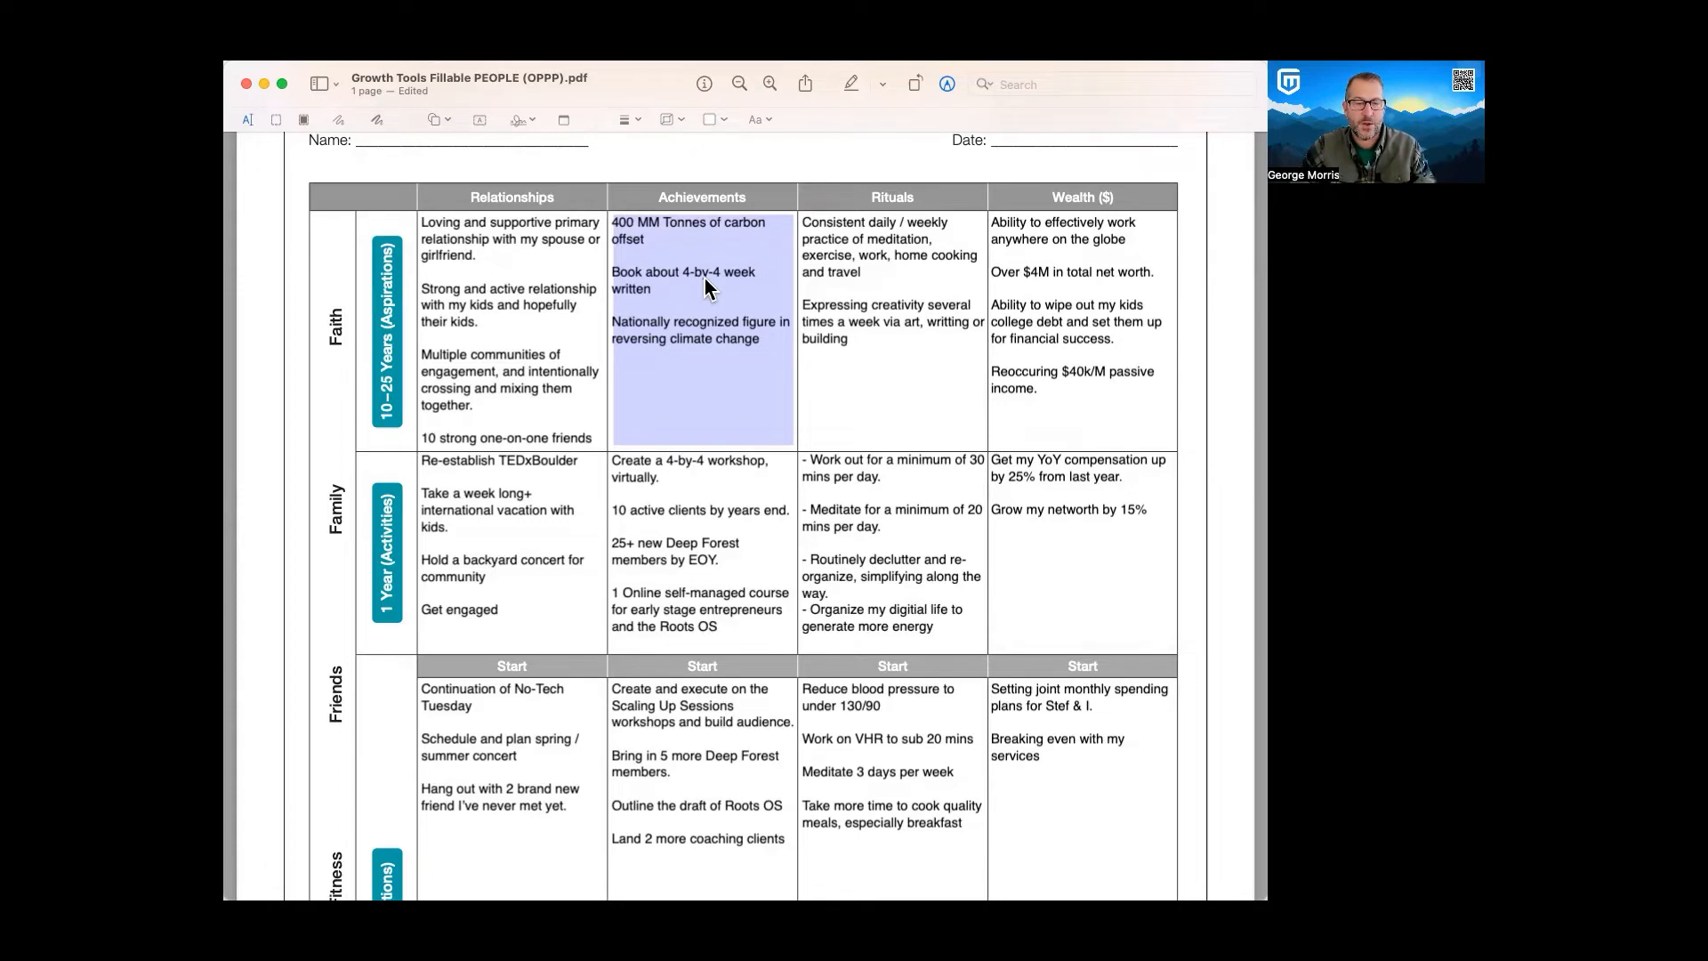
pyautogui.click(663, 491)
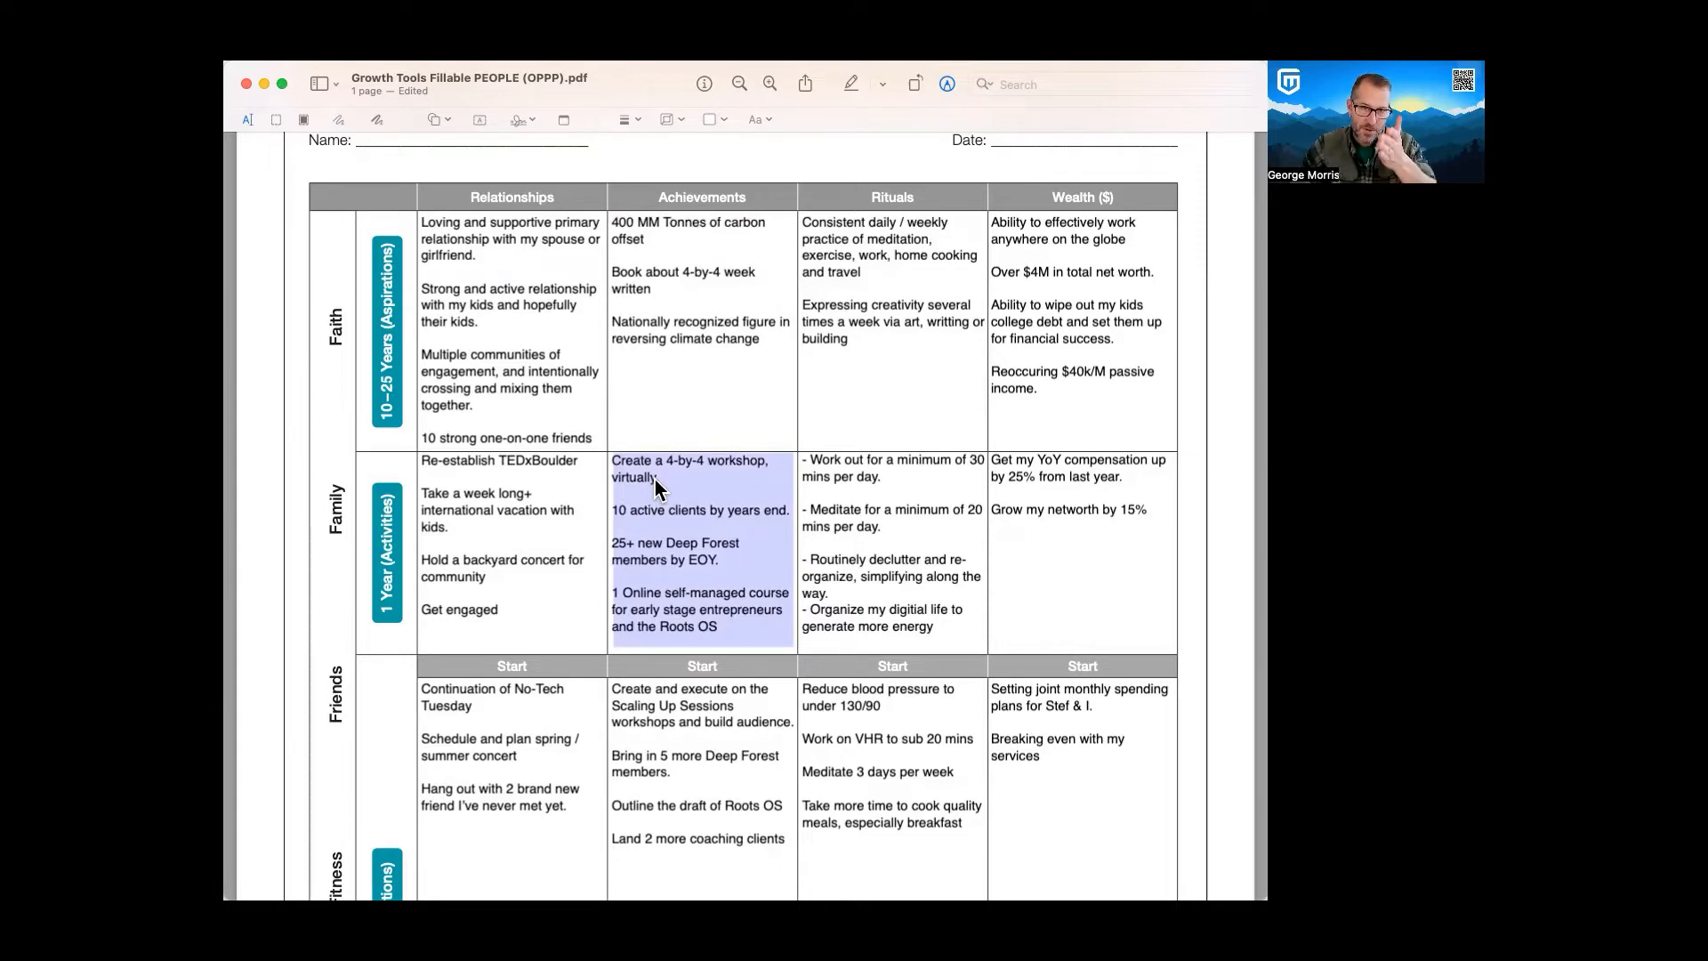
pyautogui.scroll(-3)
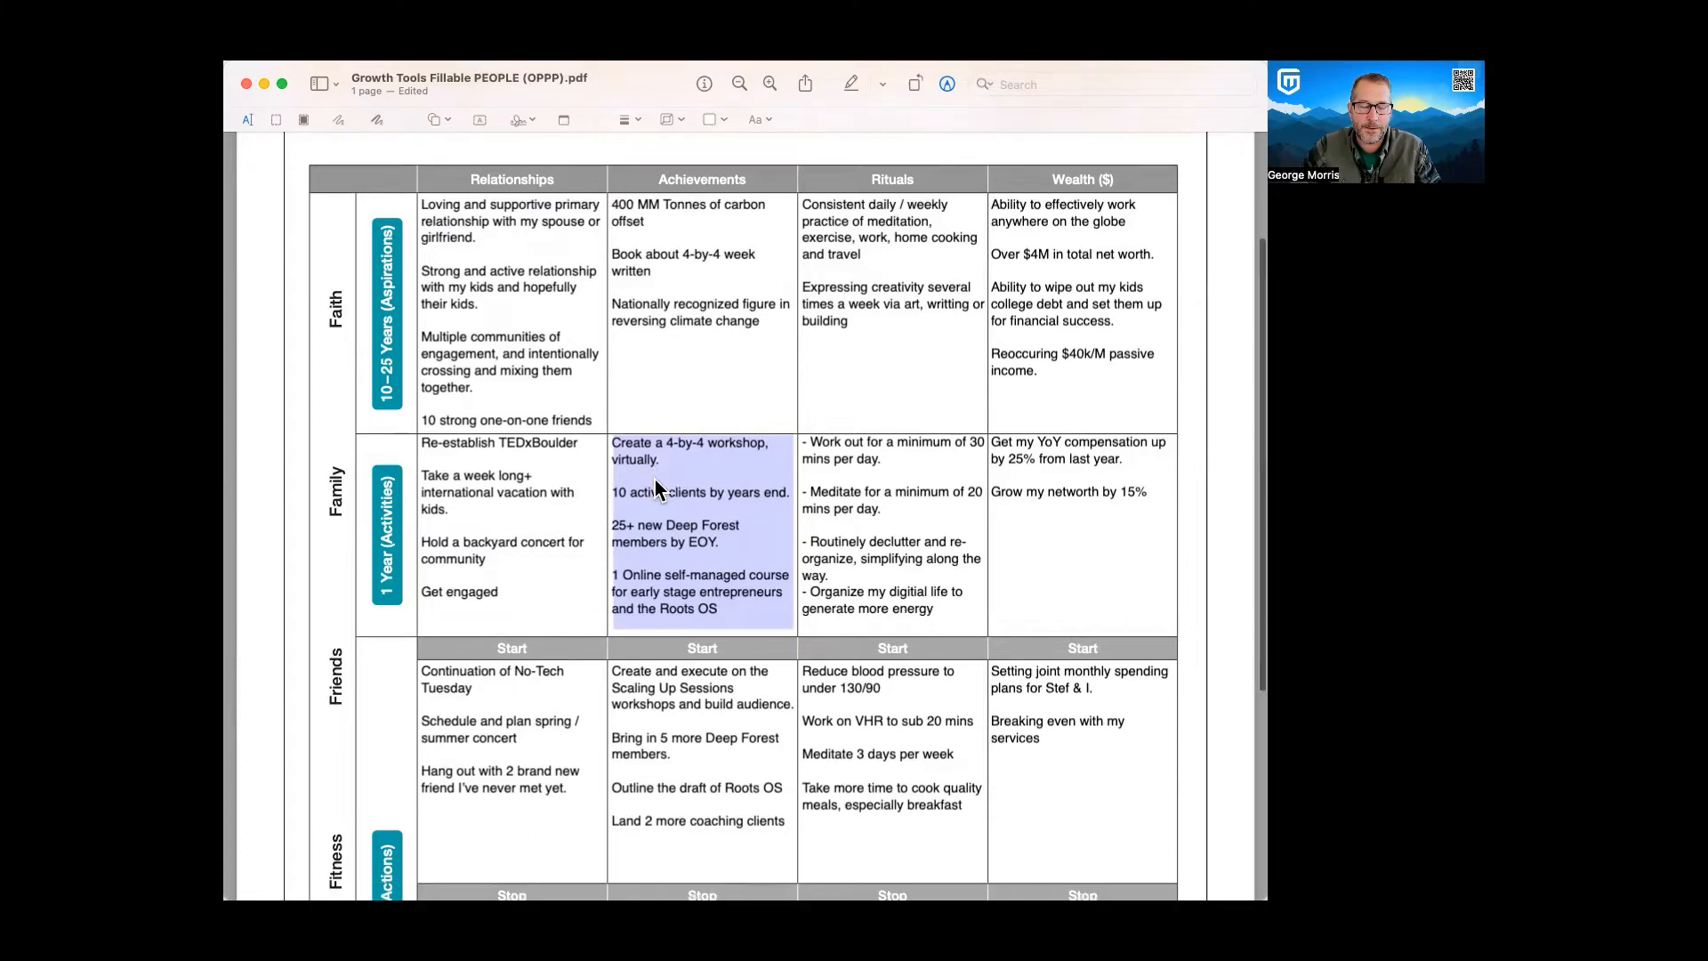
pyautogui.scroll(-3)
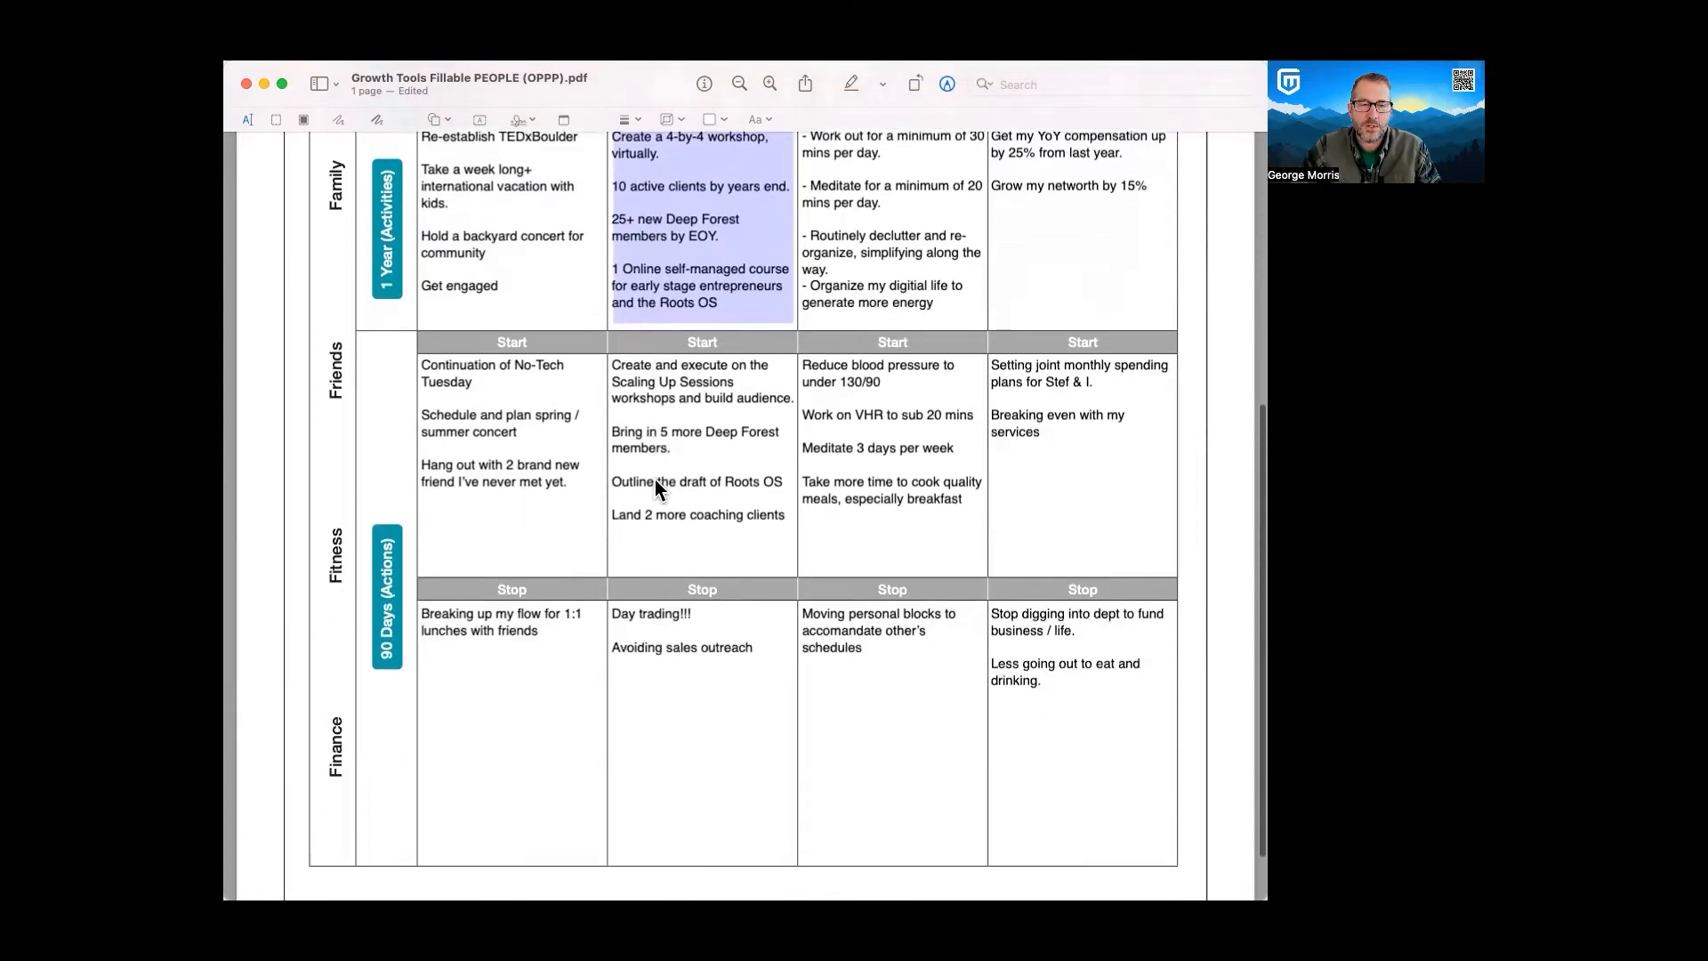
pyautogui.scroll(-3)
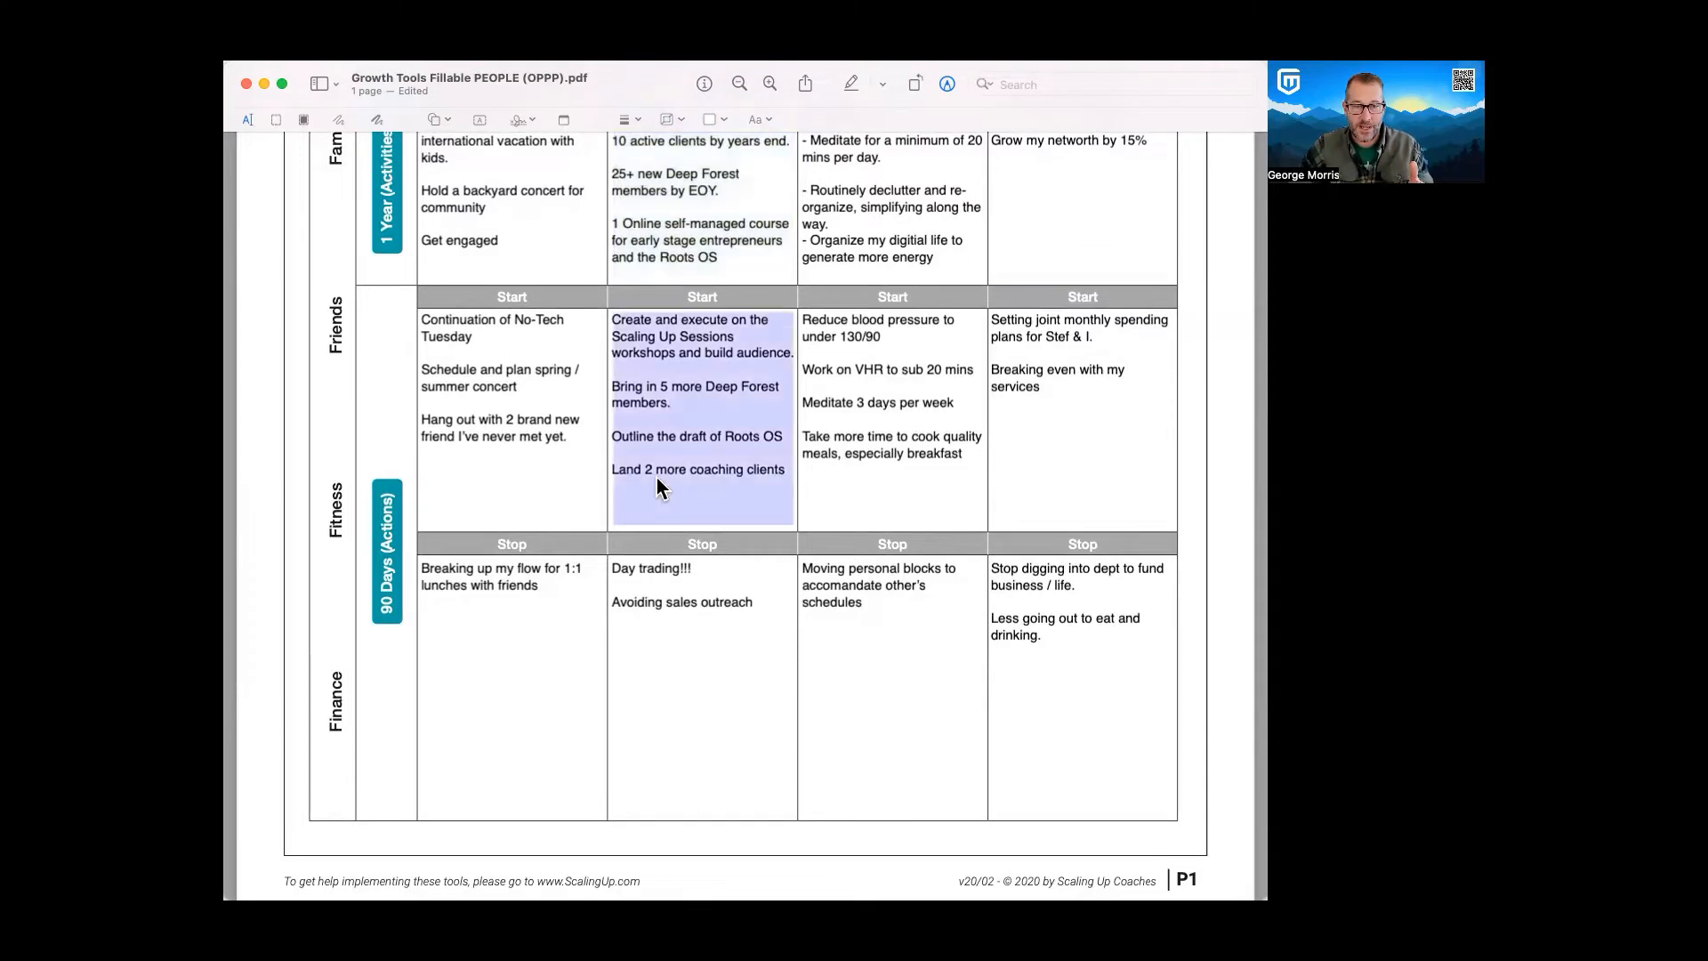
pyautogui.click(891, 415)
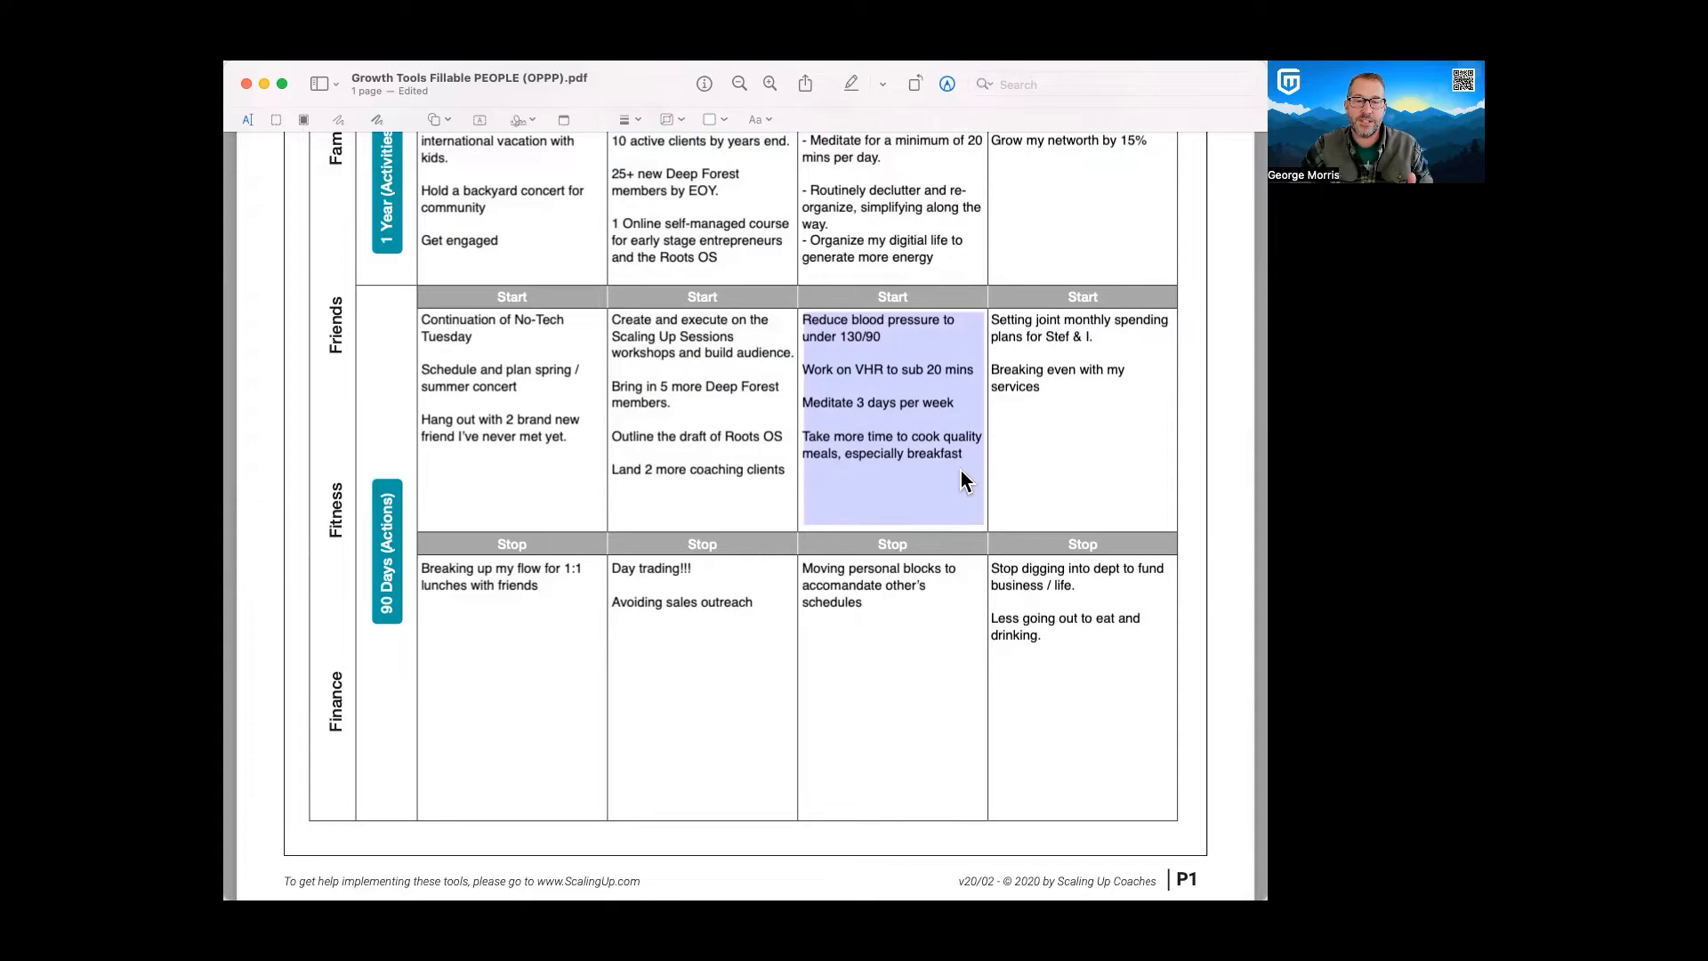
pyautogui.scroll(3)
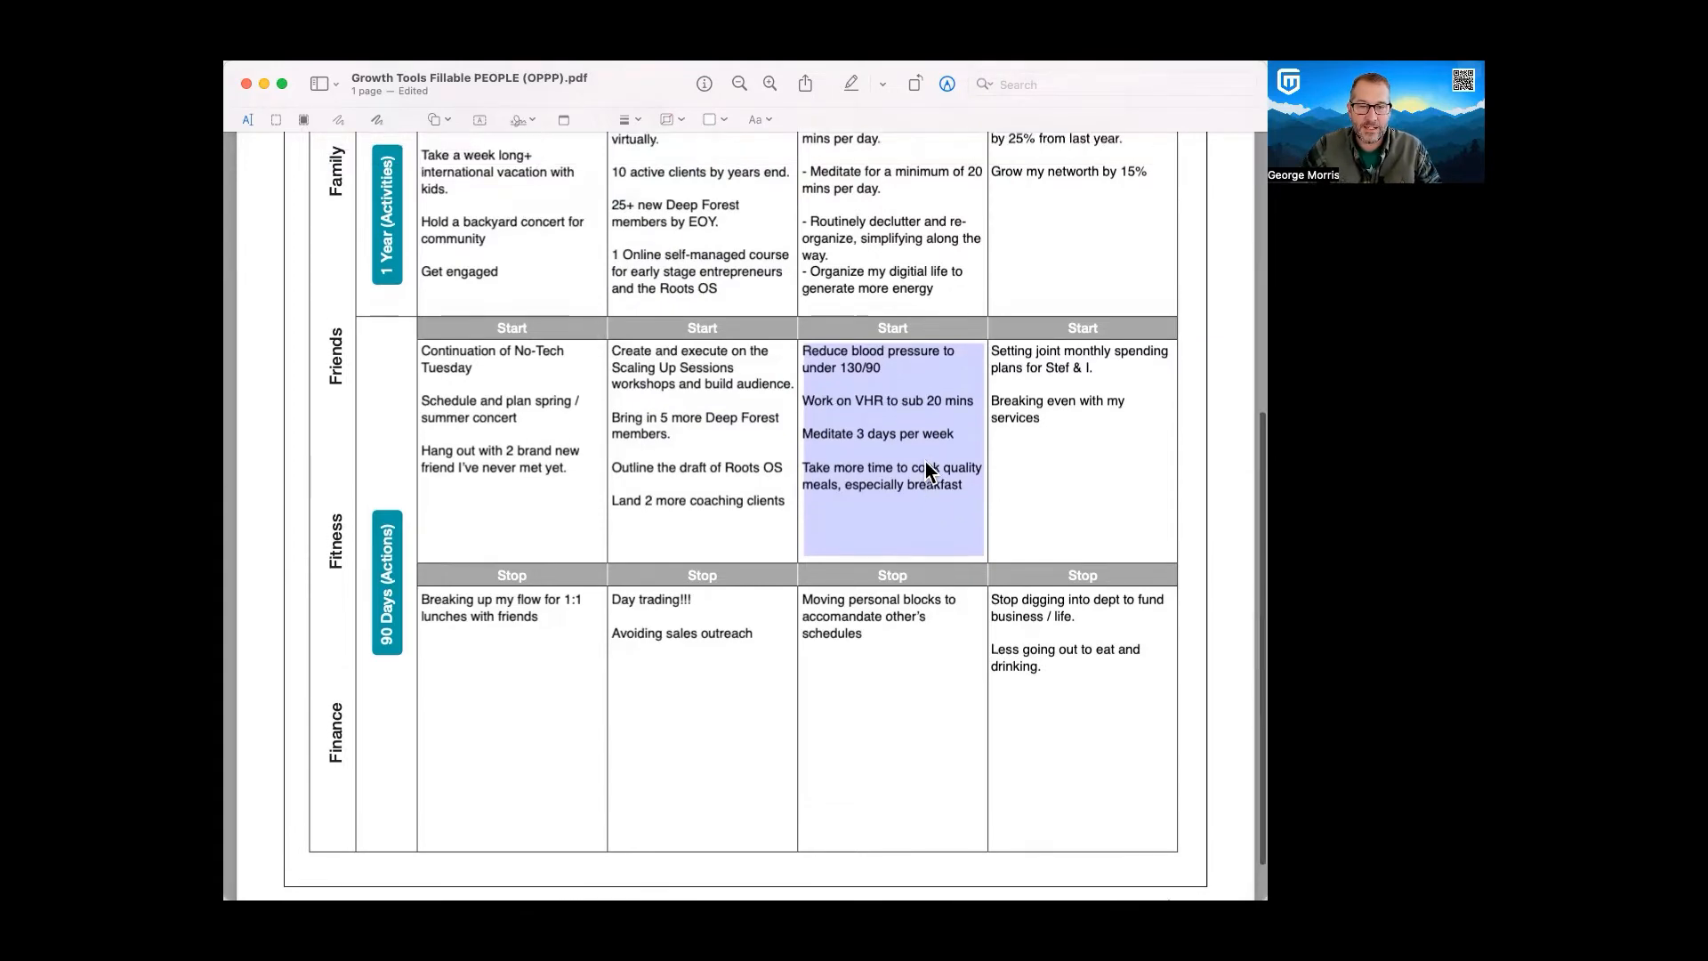
pyautogui.scroll(3)
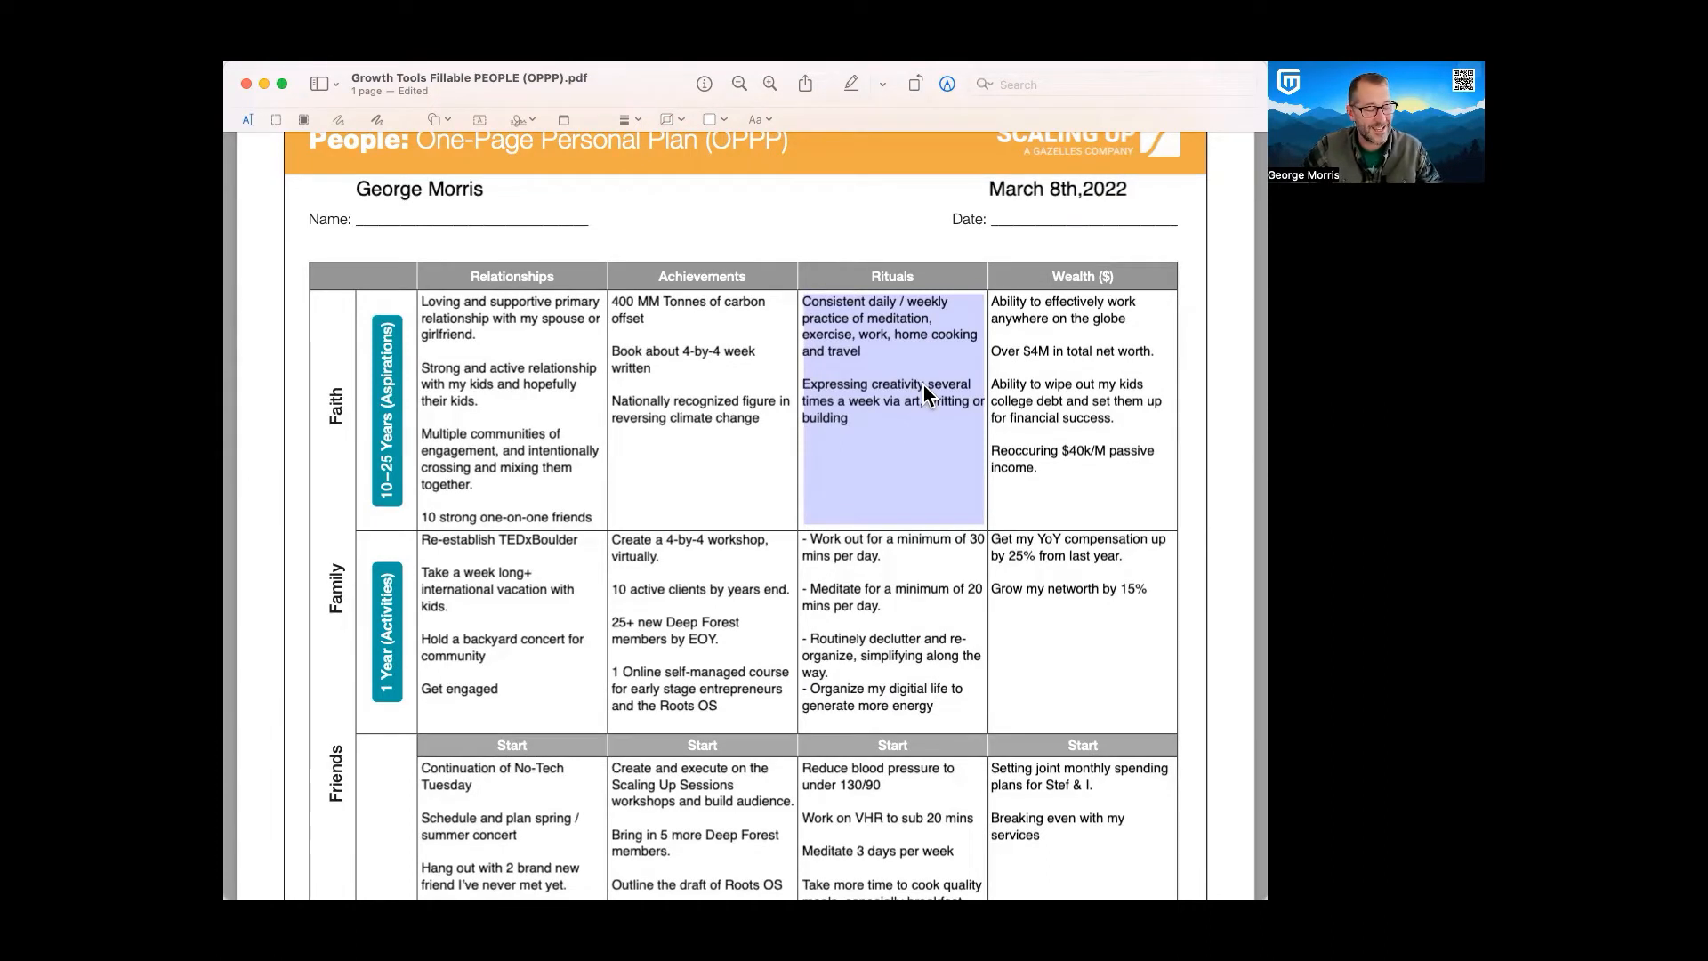
pyautogui.scroll(-3)
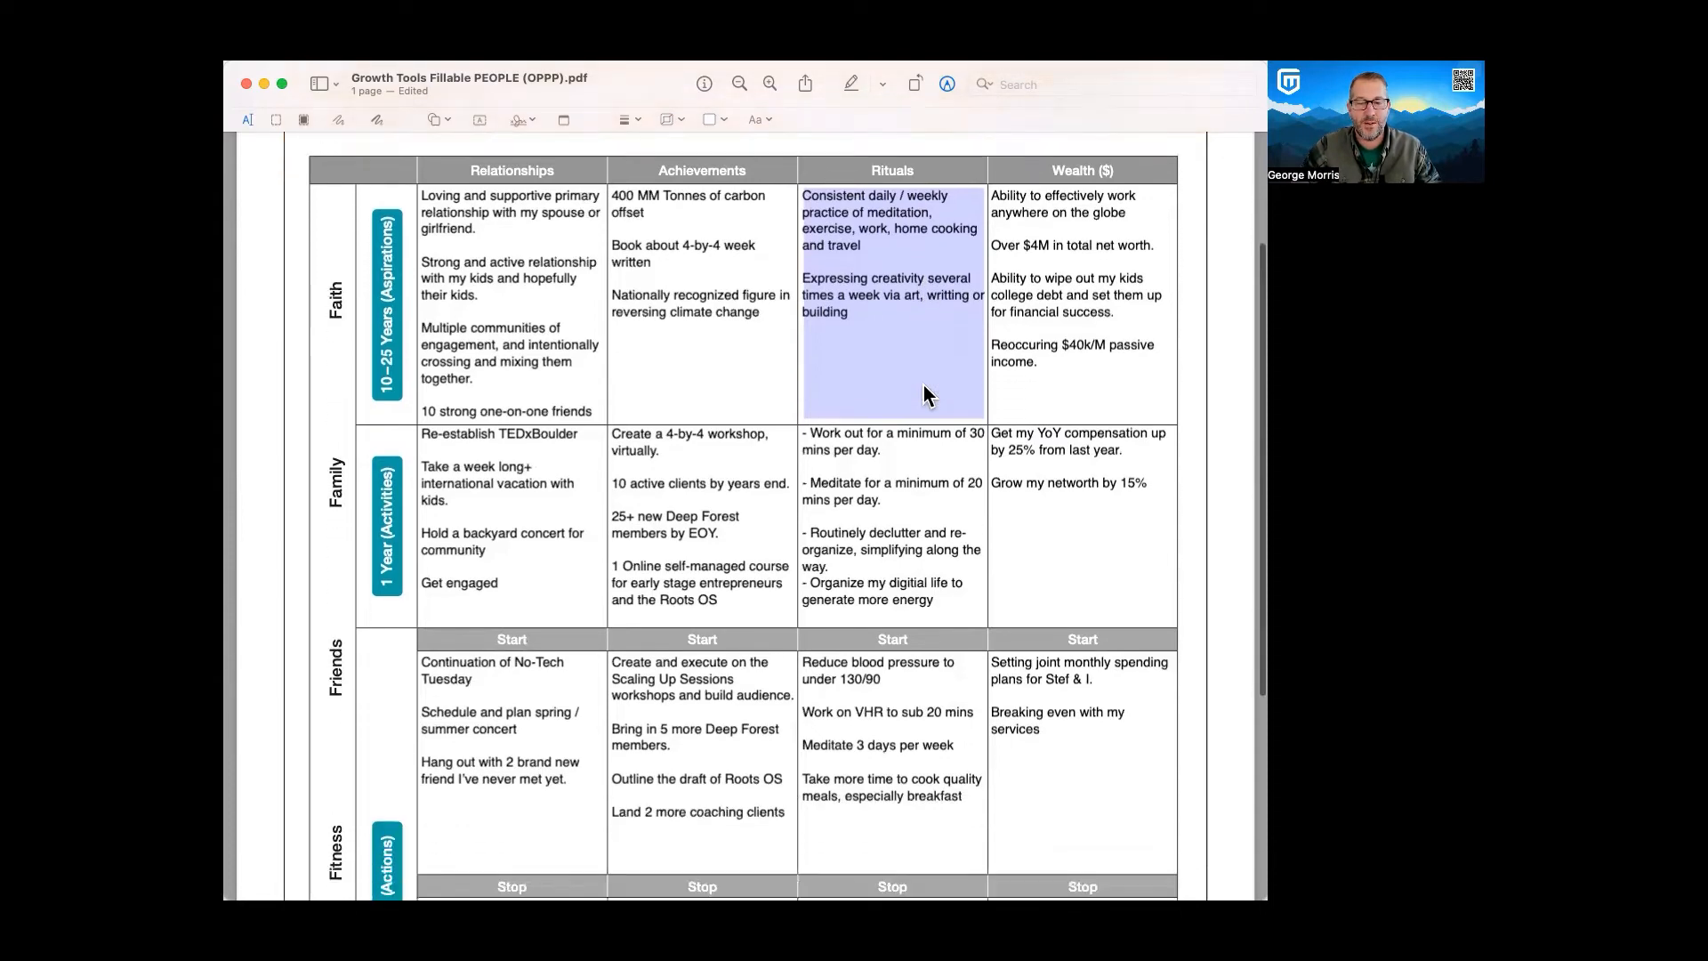
pyautogui.scroll(-3)
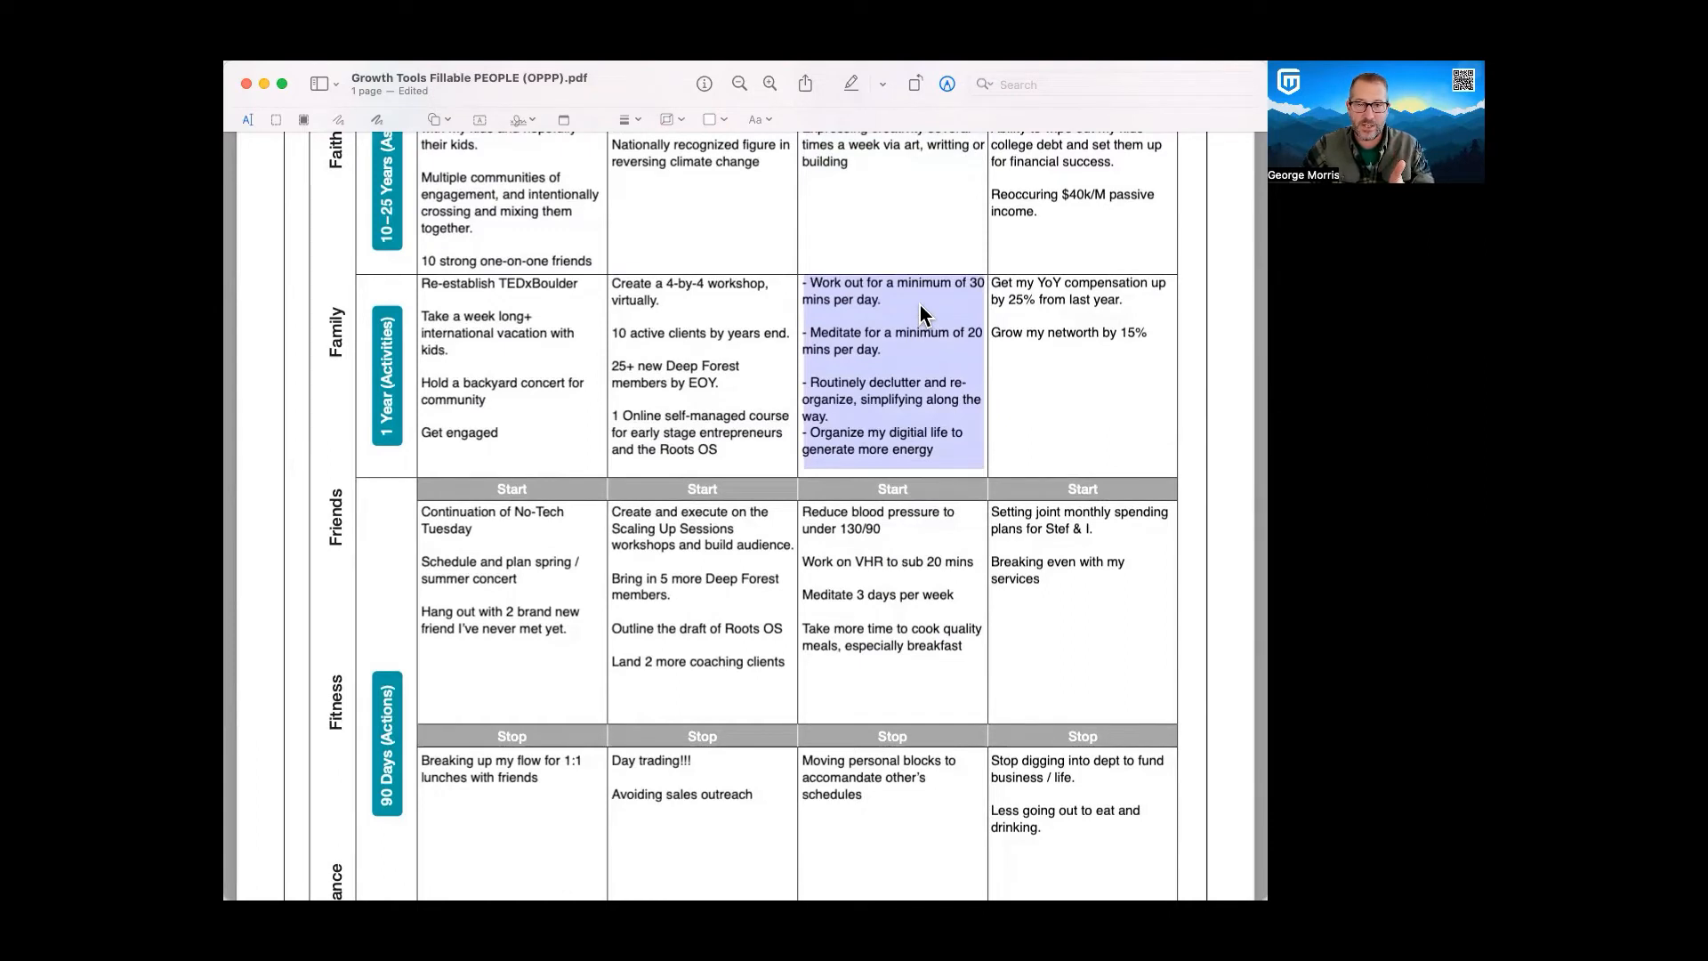
pyautogui.scroll(-3)
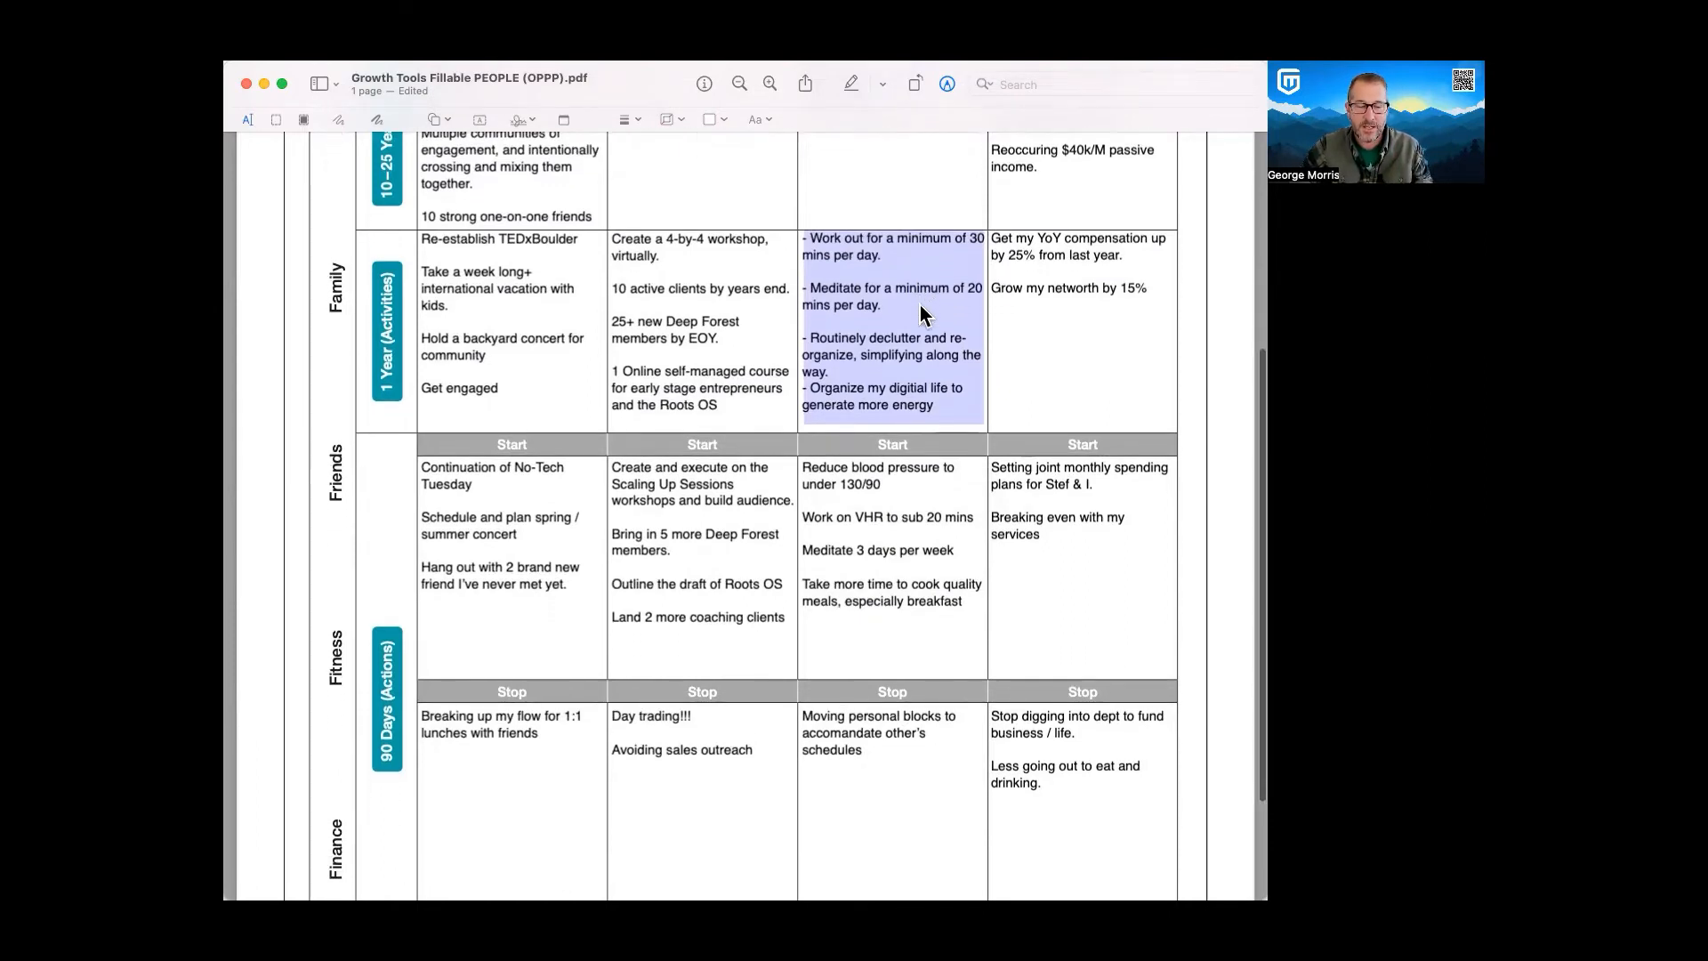
pyautogui.scroll(-3)
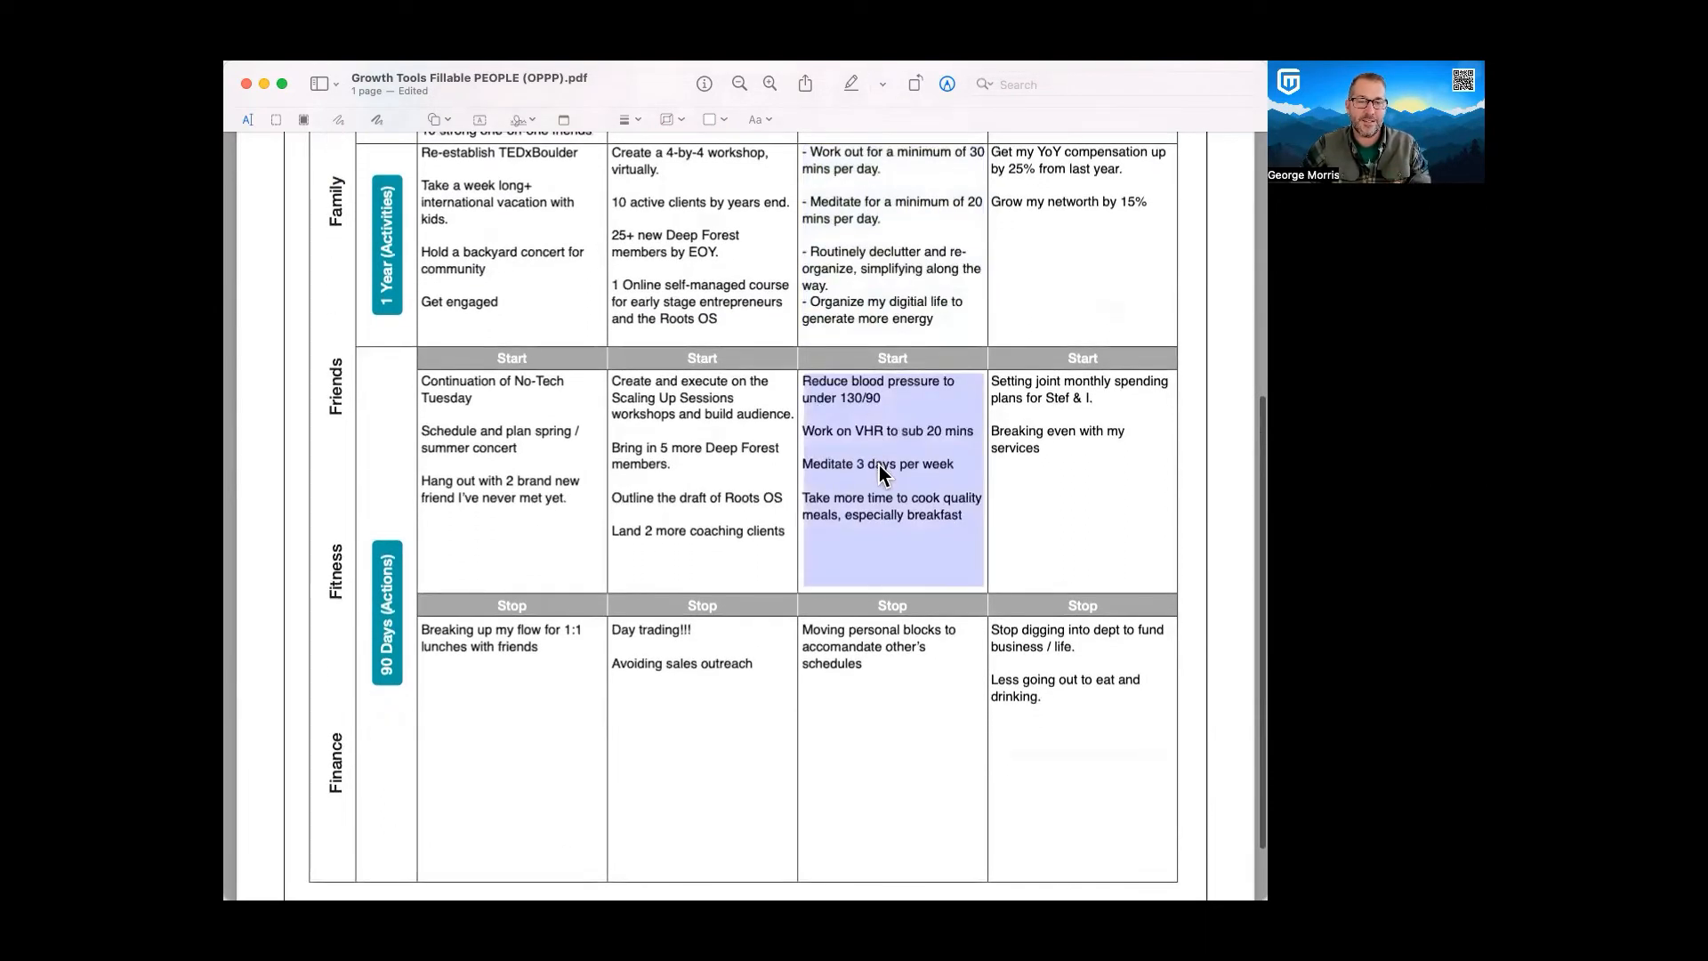
pyautogui.moveTo(870, 466)
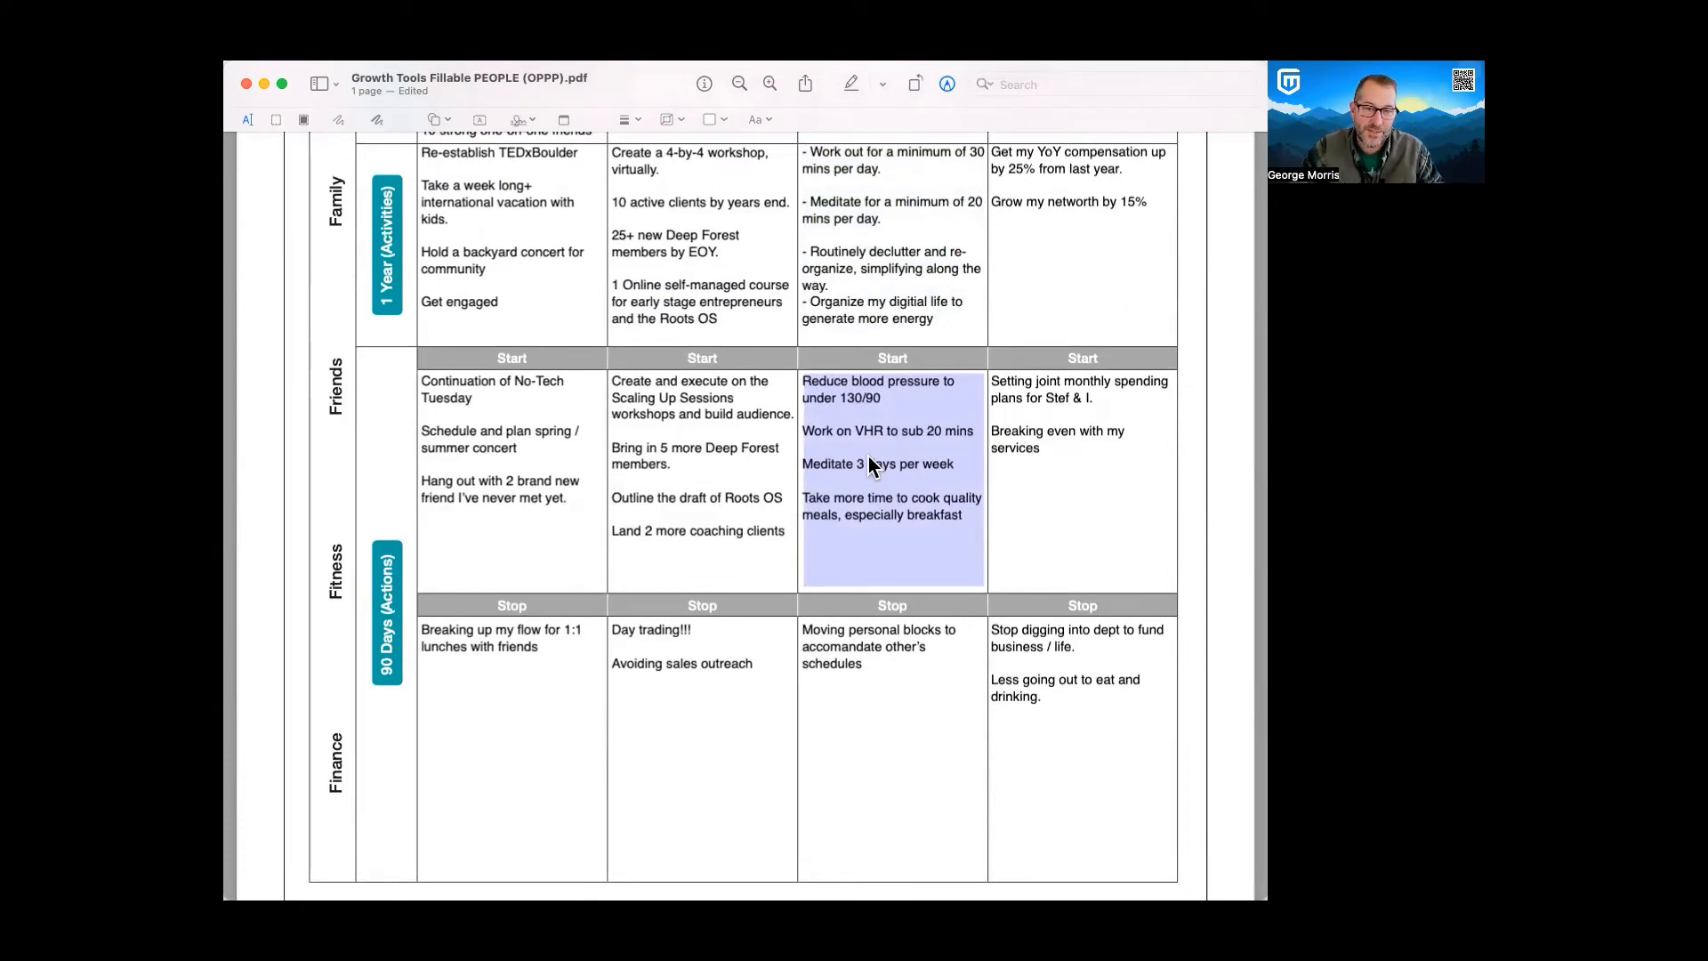
pyautogui.moveTo(880, 438)
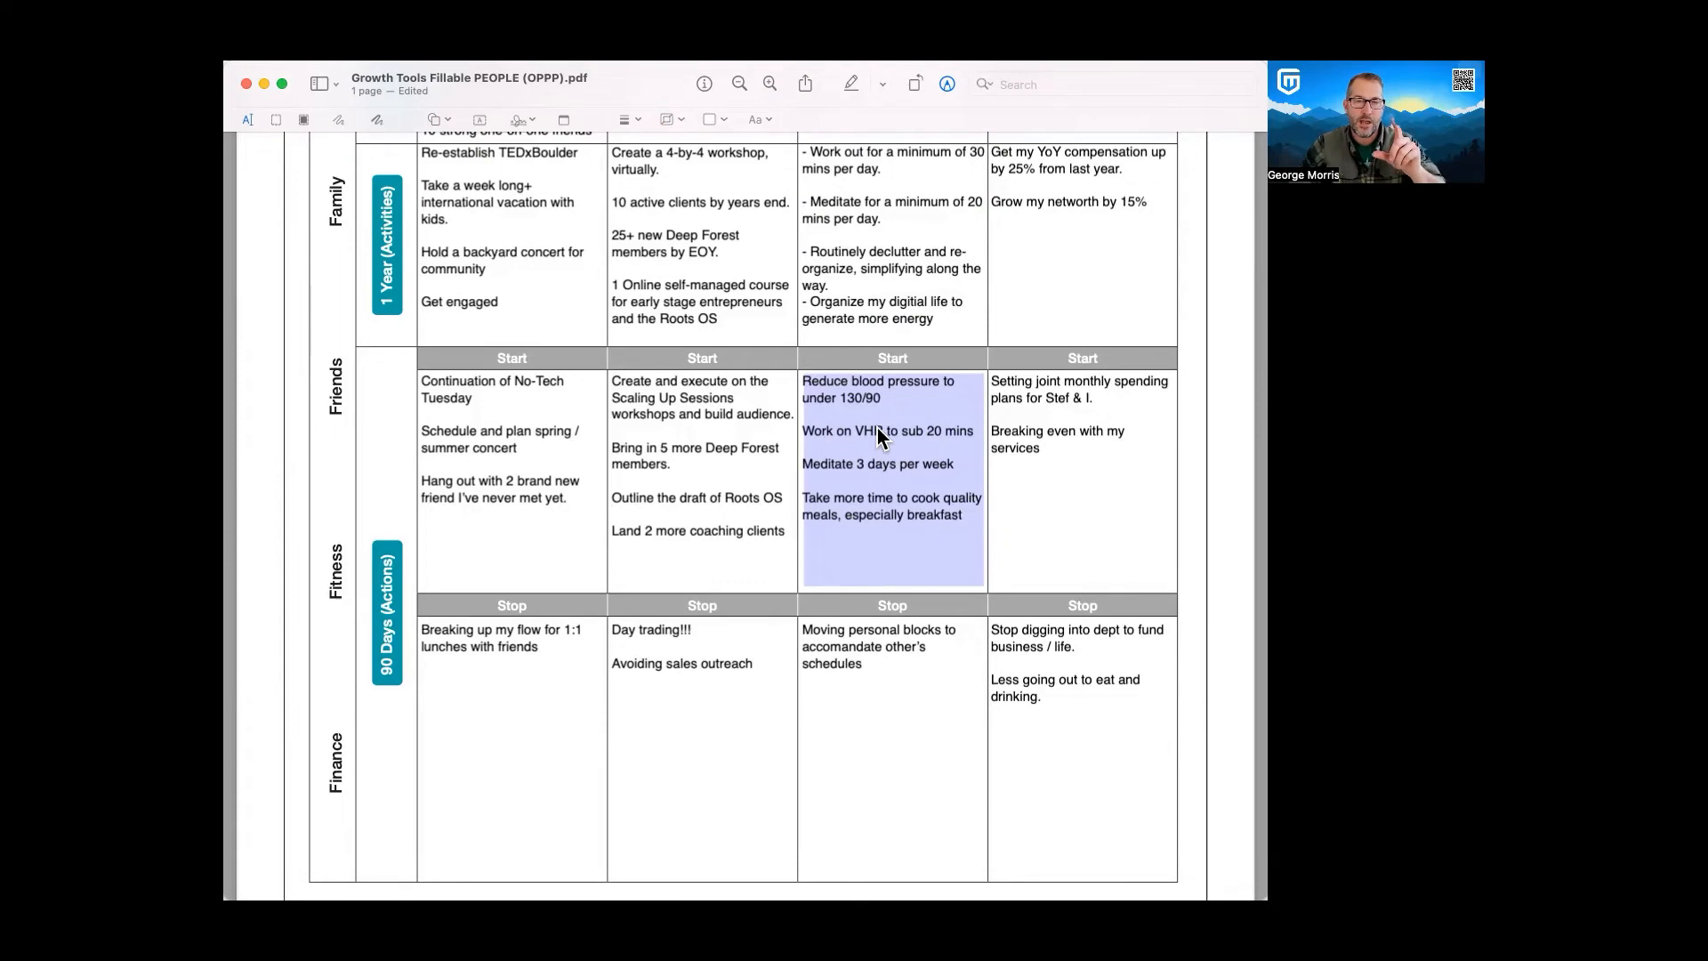
pyautogui.moveTo(867, 411)
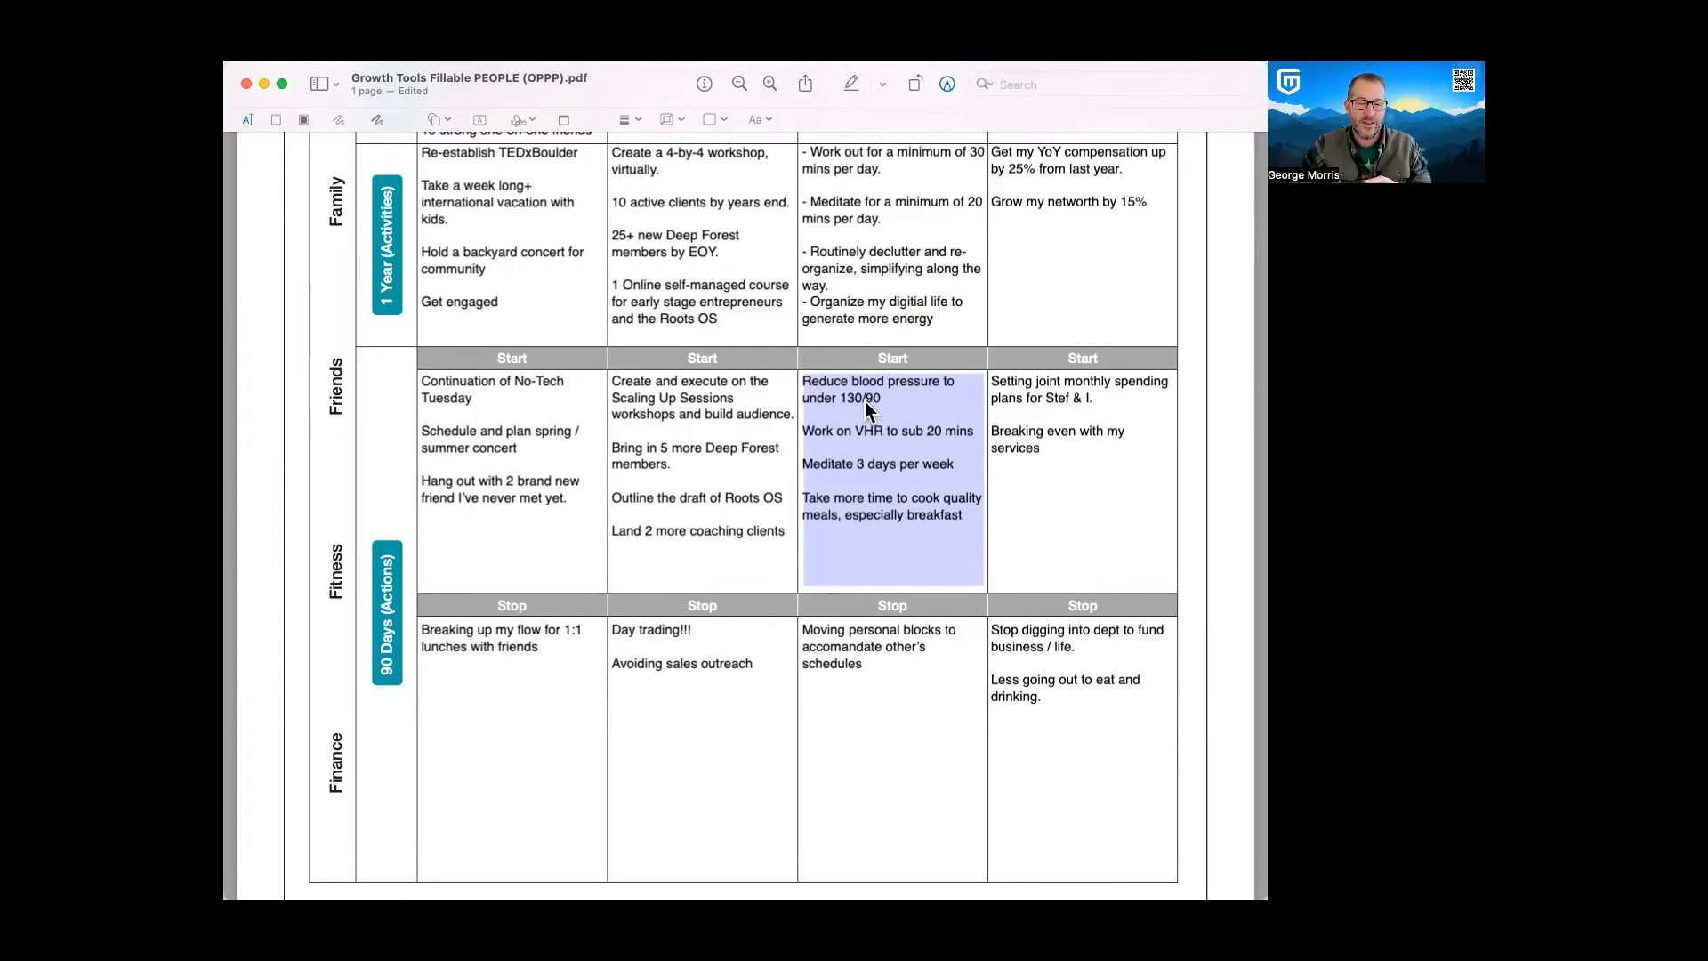
pyautogui.moveTo(877, 452)
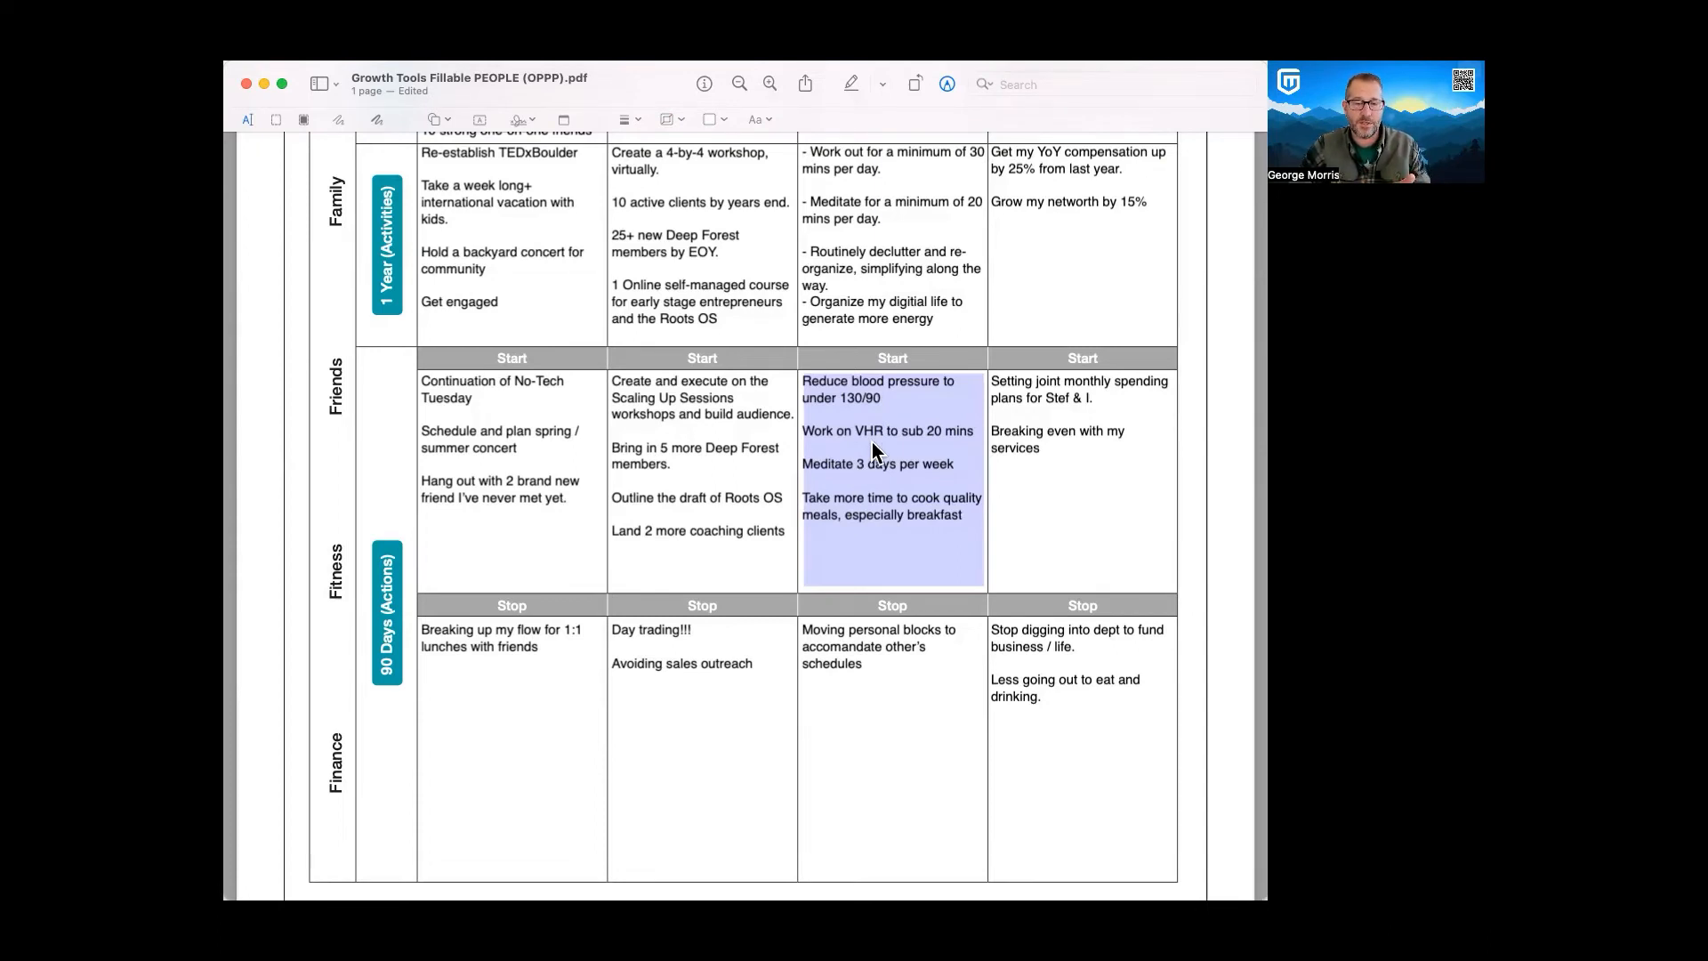
pyautogui.click(883, 686)
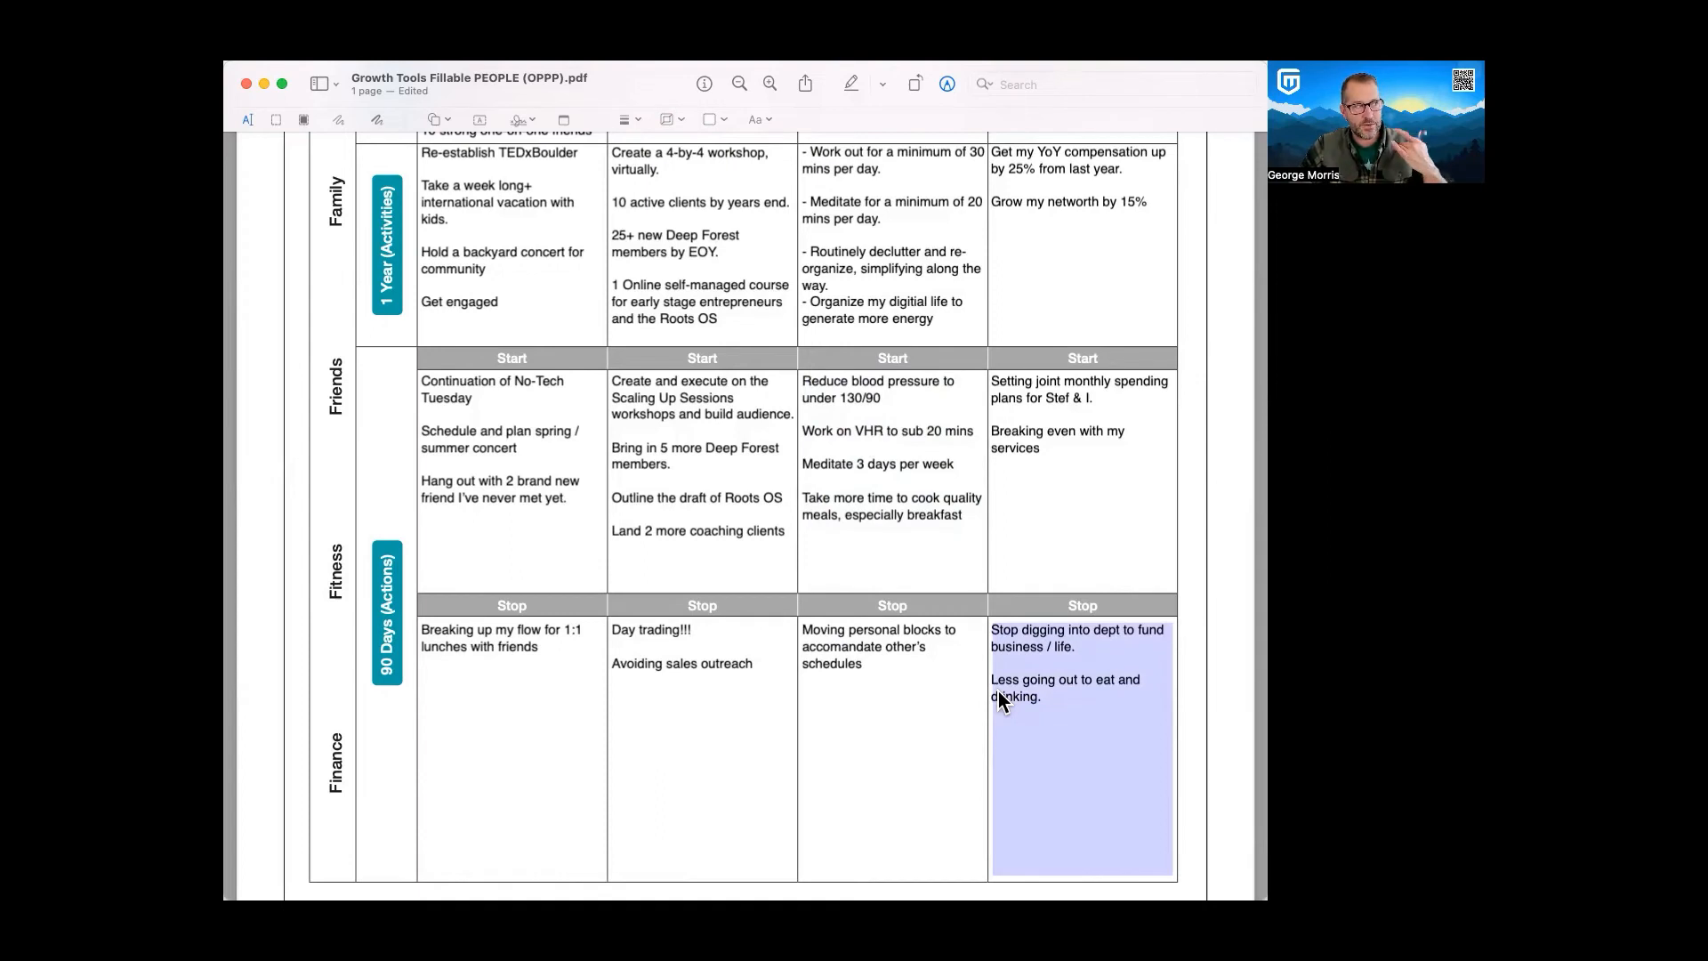
pyautogui.click(852, 635)
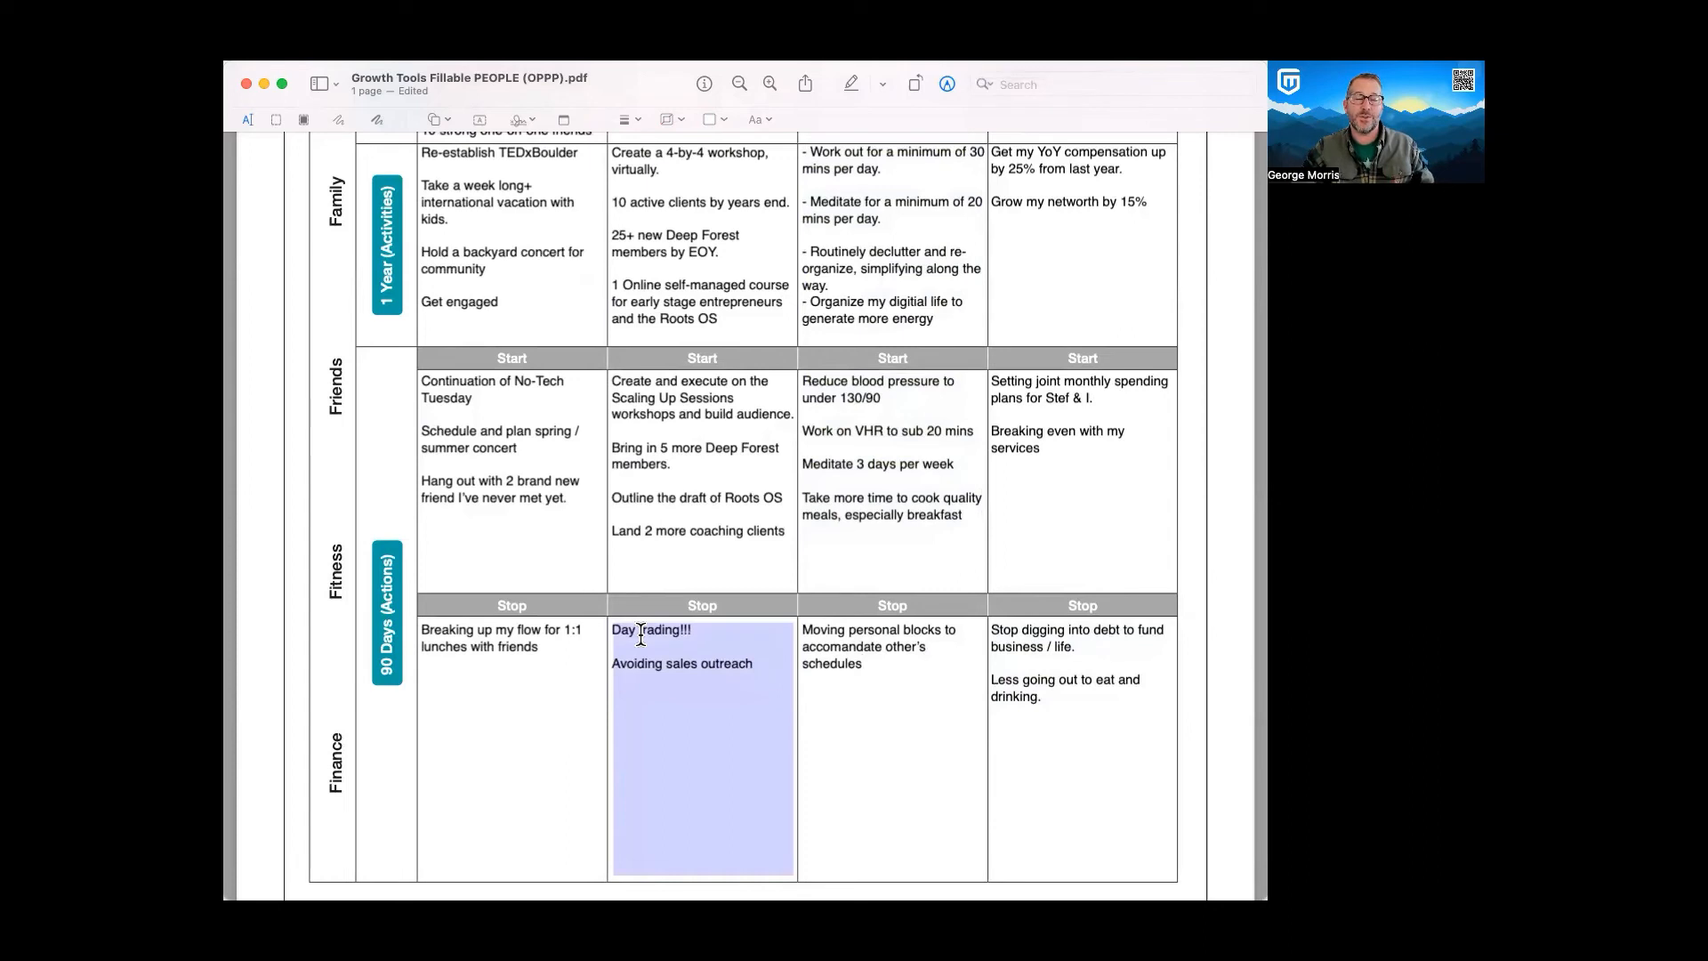
pyautogui.click(861, 663)
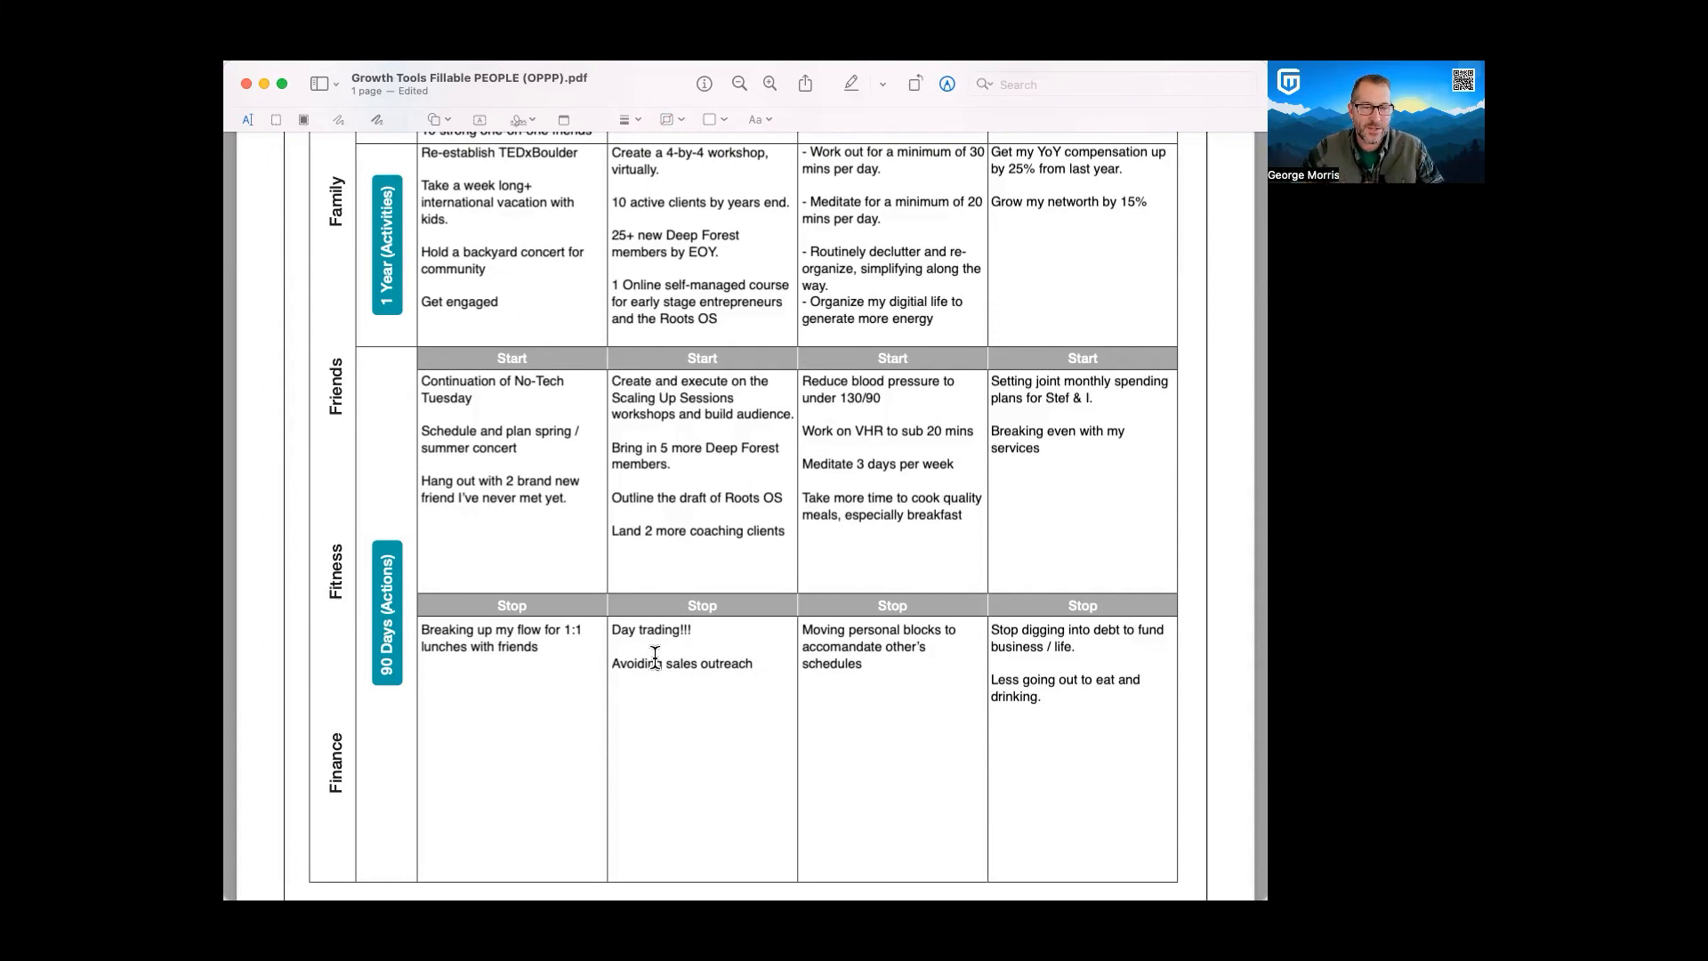
pyautogui.doubleClick(633, 664)
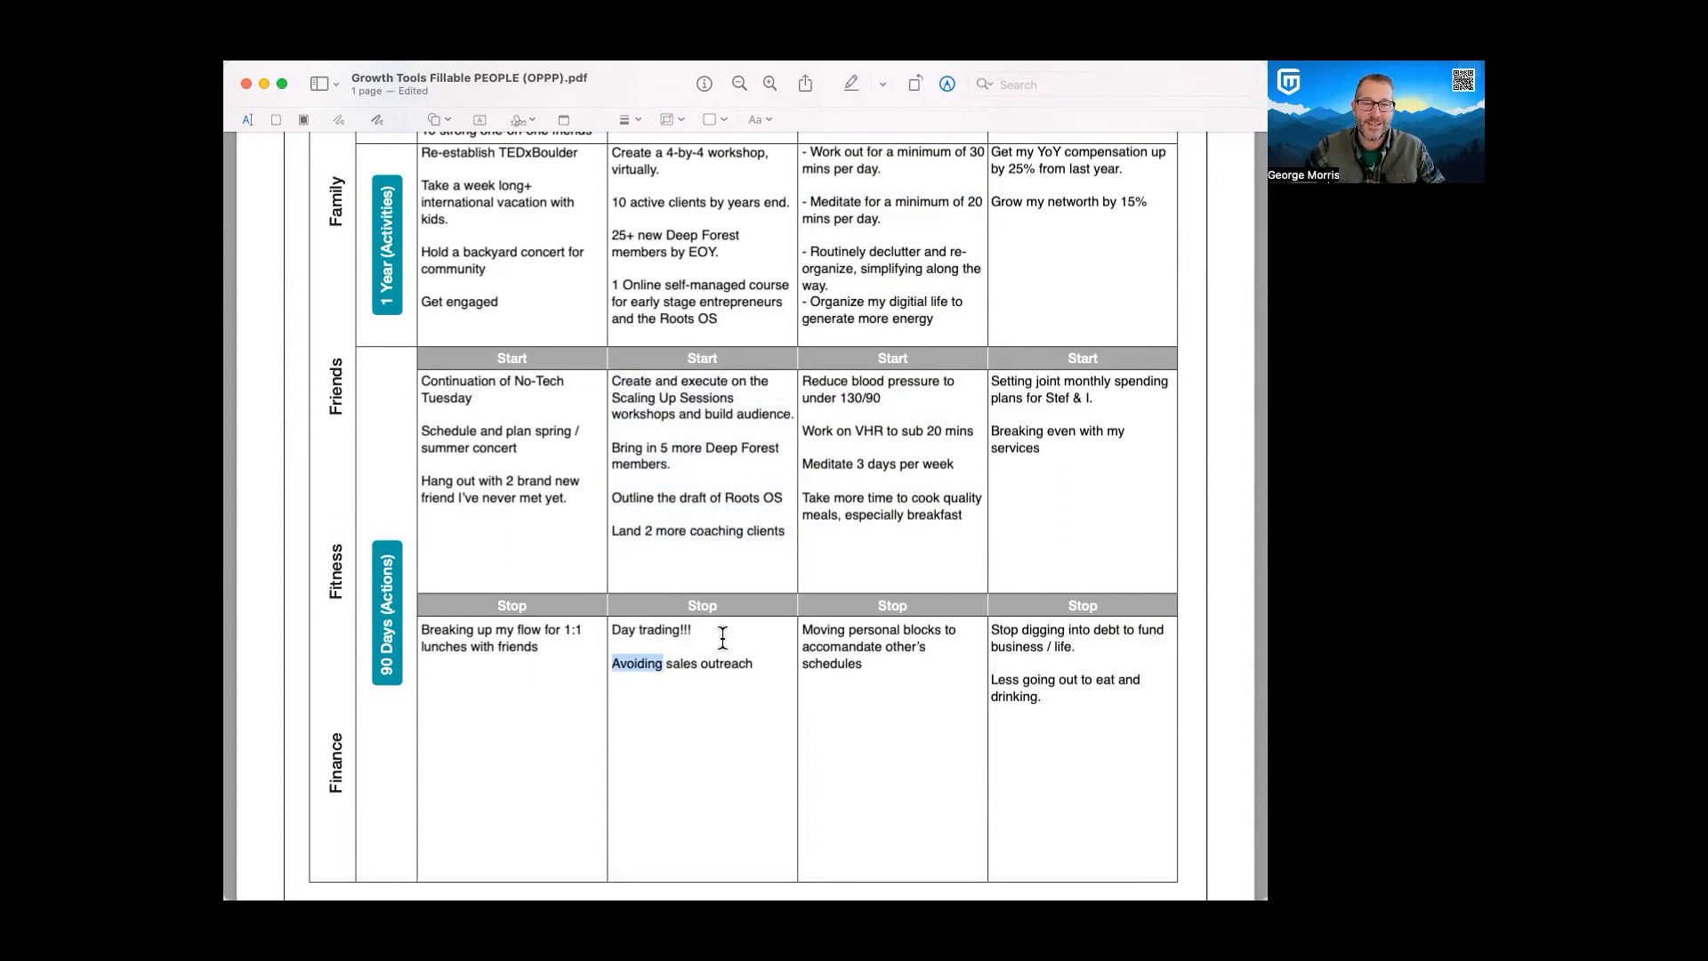
pyautogui.scroll(3)
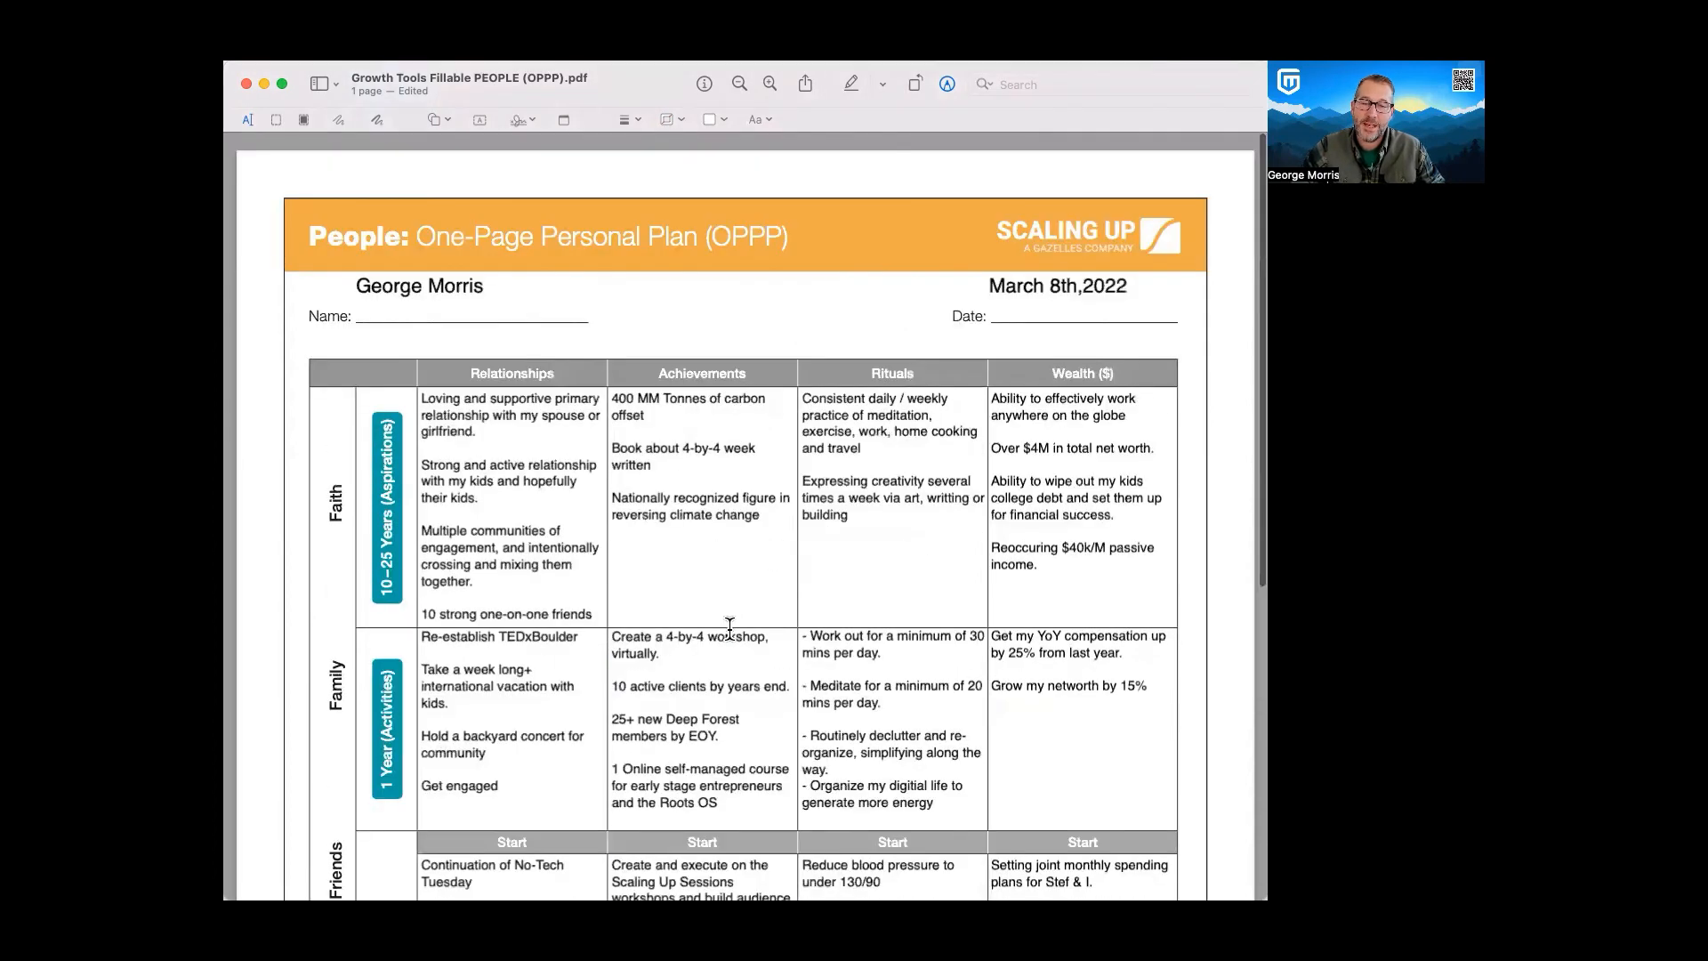